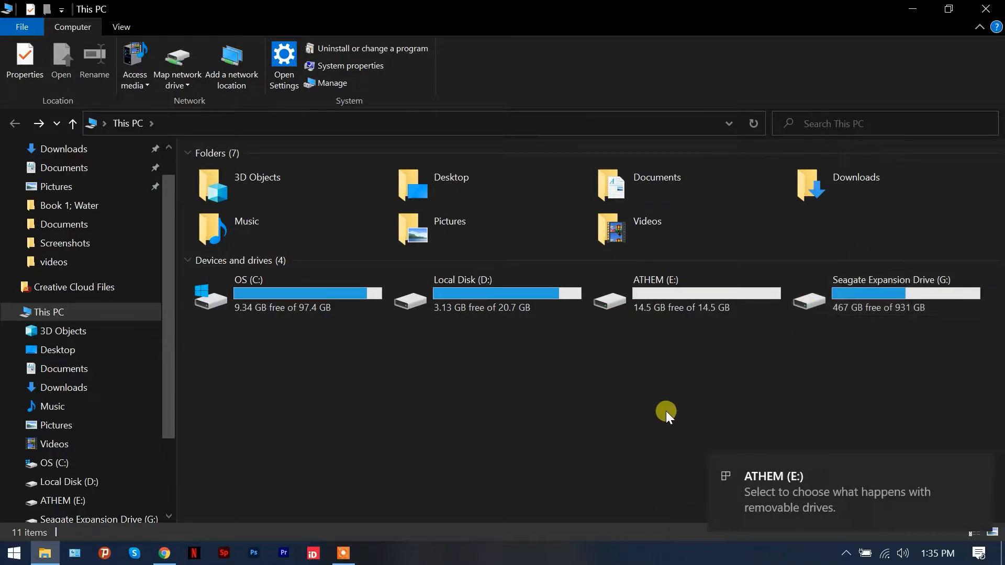
pyautogui.moveTo(679, 320)
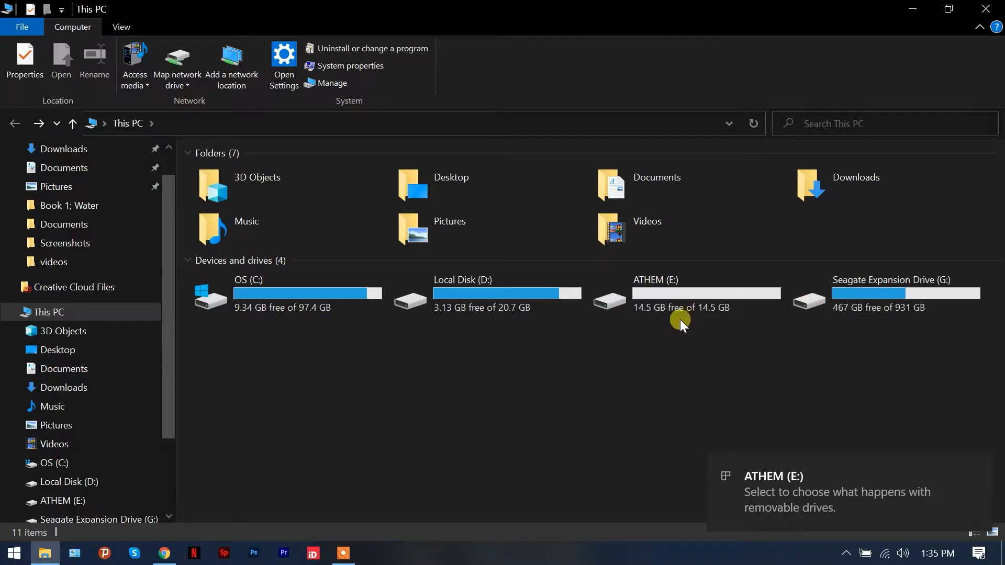
# Check the ATHEM (E:) drive's contents, then bring up its Format settings
pyautogui.click(682, 293)
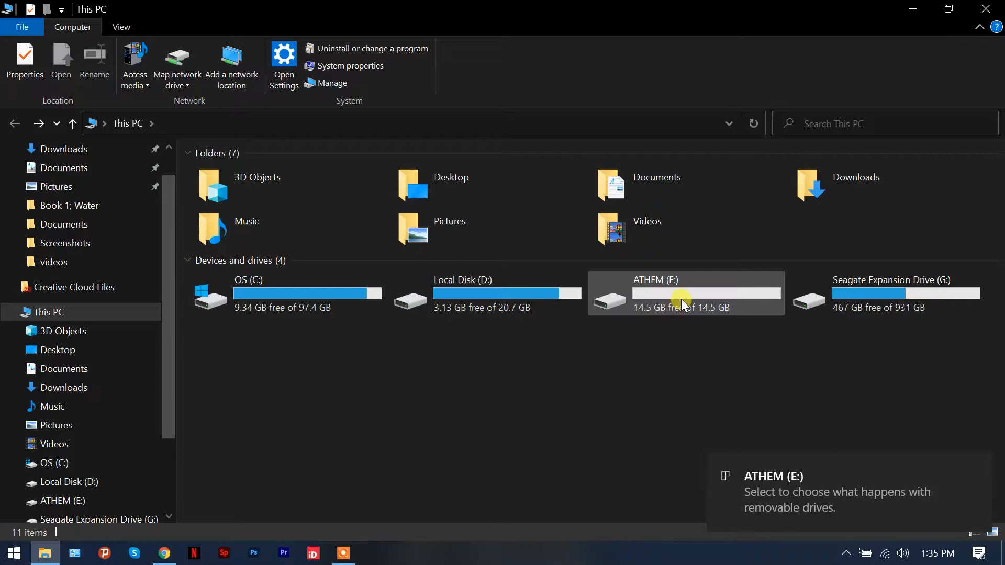
pyautogui.moveTo(638, 314)
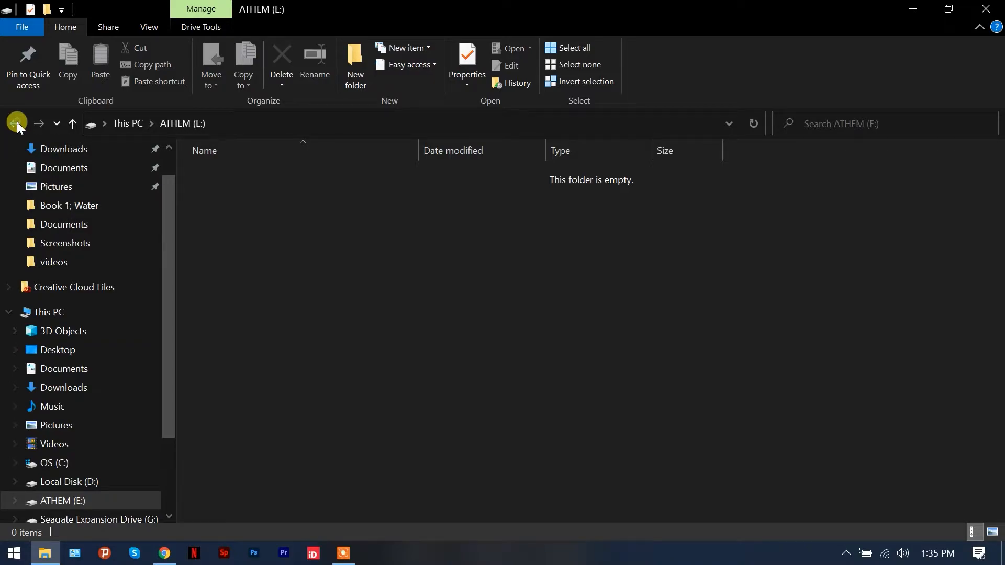
pyautogui.click(15, 124)
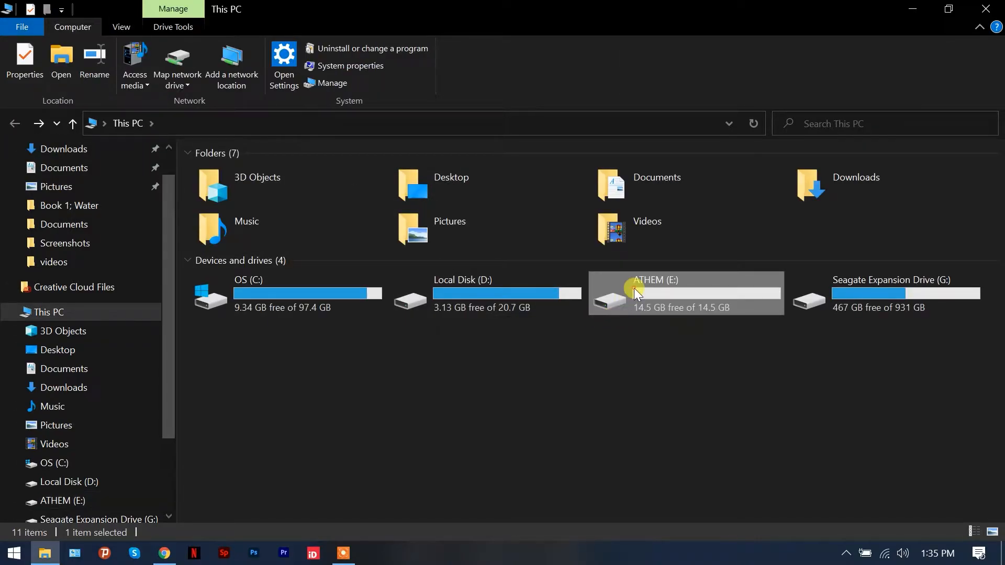
pyautogui.rightClick(635, 293)
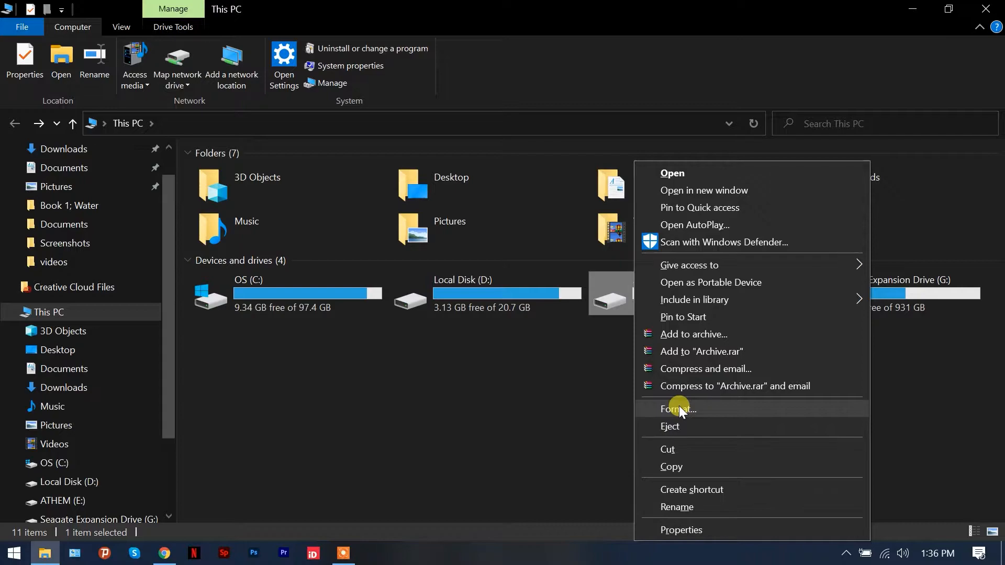
pyautogui.click(677, 409)
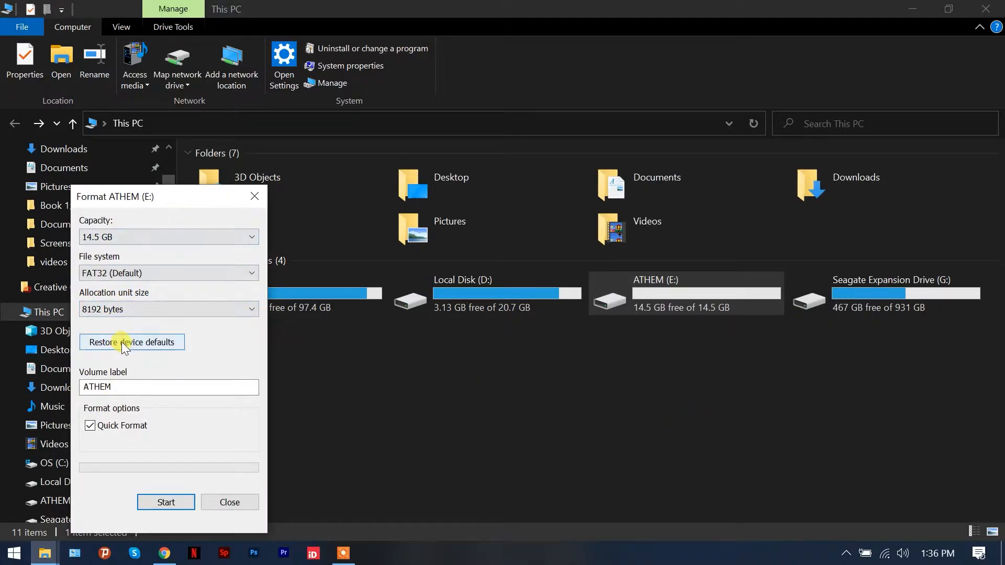
# Quick-format ATHEM (E:) as FAT32 with device-default allocation size, confirming the erase warning
pyautogui.click(132, 341)
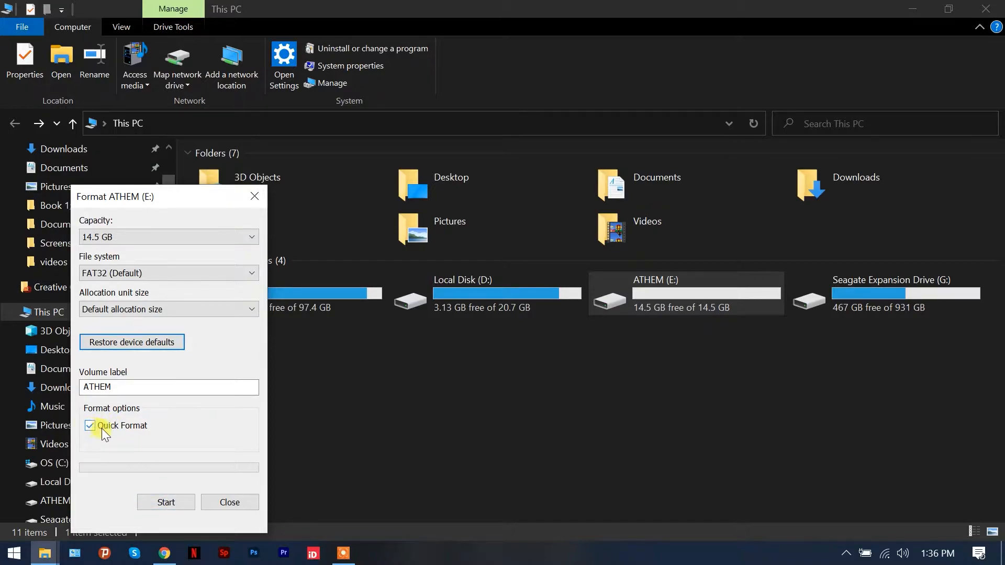
pyautogui.moveTo(142, 453)
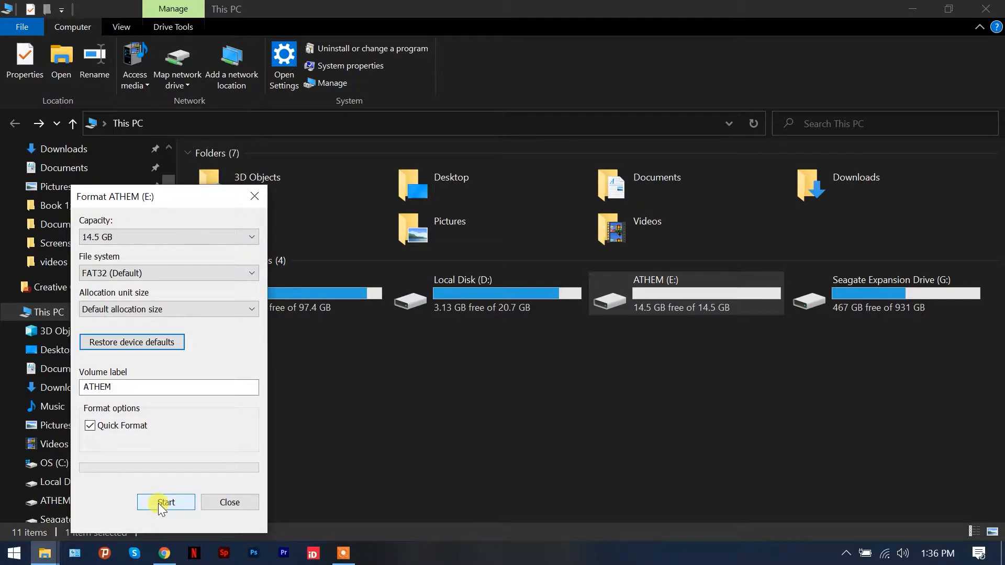
pyautogui.click(166, 501)
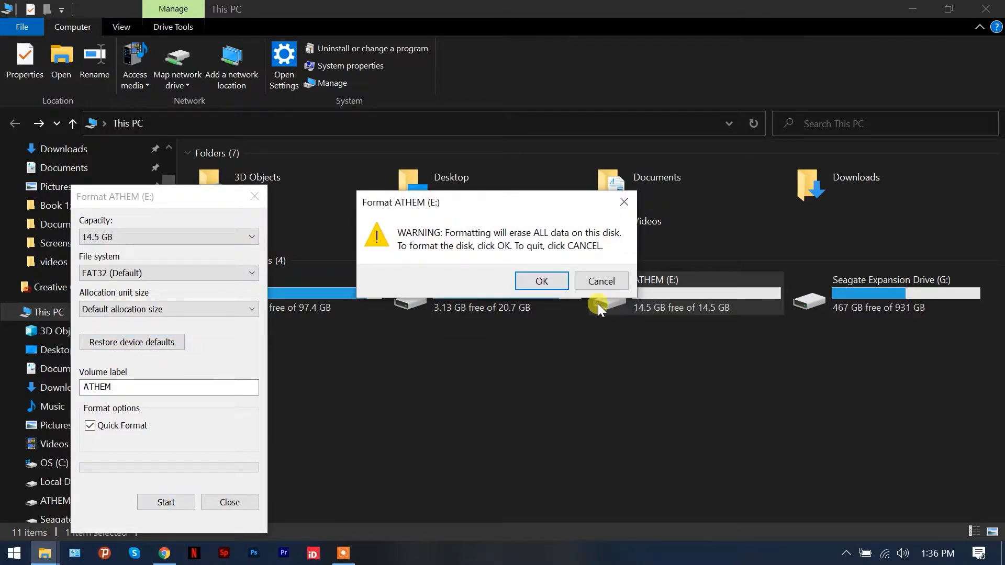
pyautogui.click(541, 281)
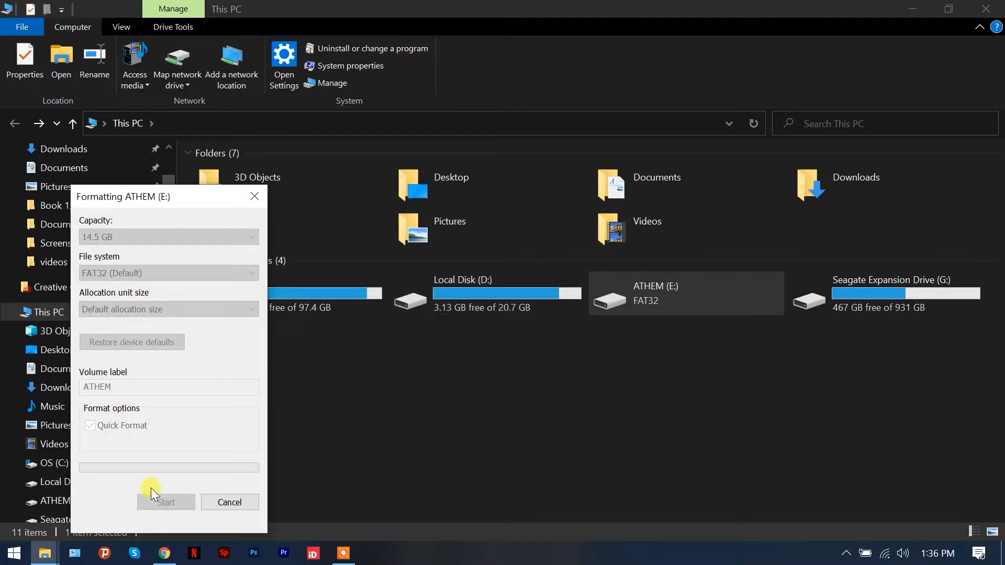
pyautogui.moveTo(195, 484)
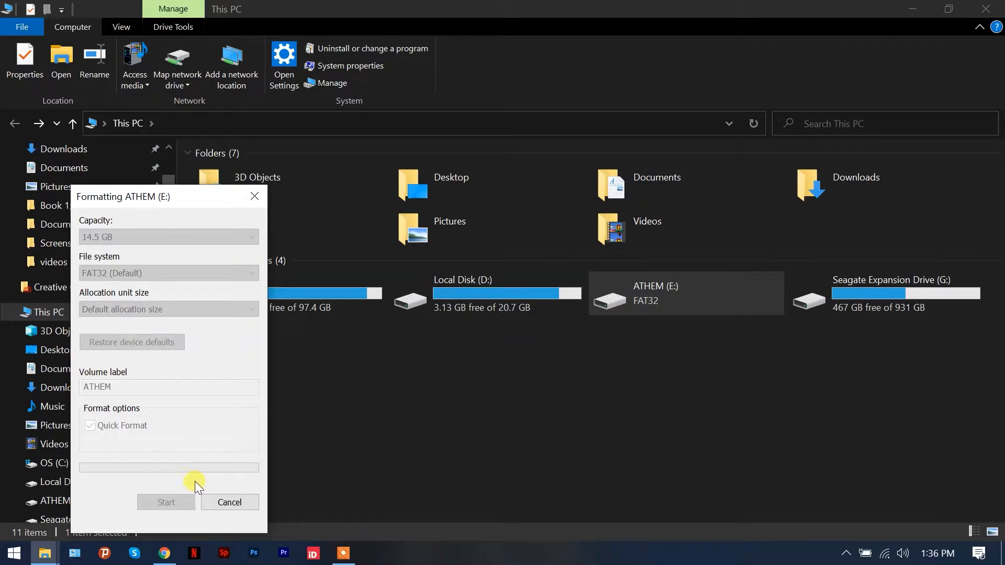
pyautogui.moveTo(209, 481)
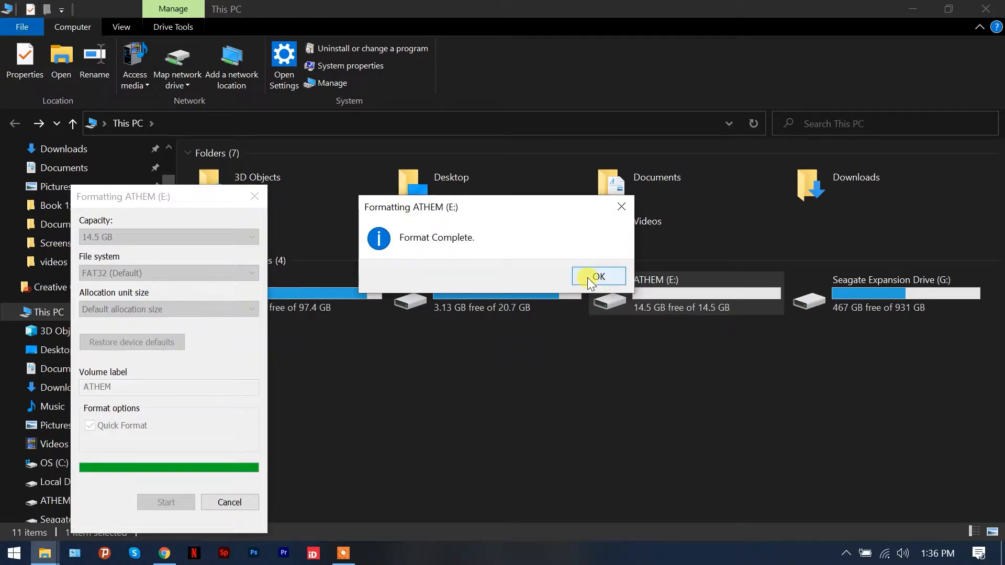
pyautogui.click(598, 277)
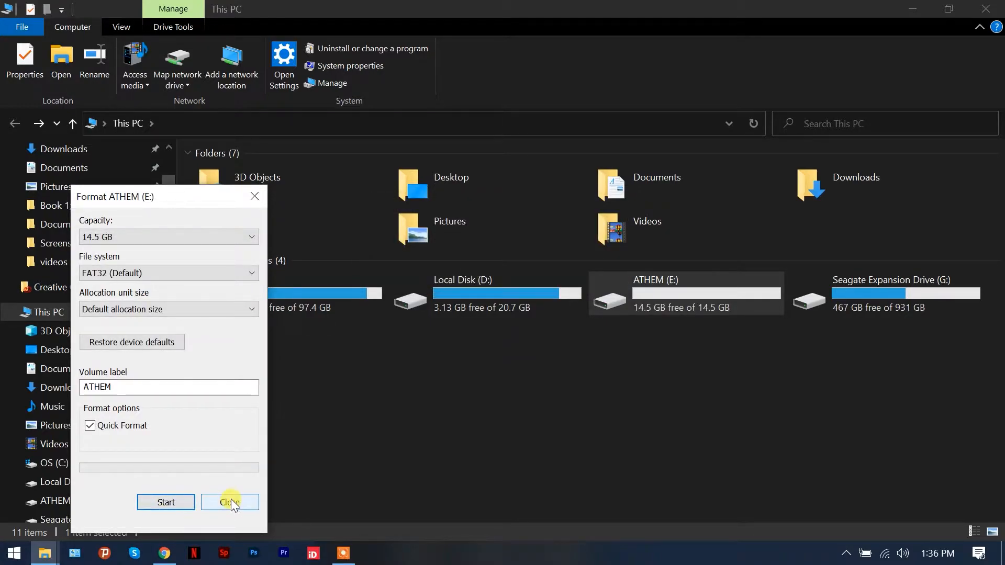
pyautogui.click(229, 501)
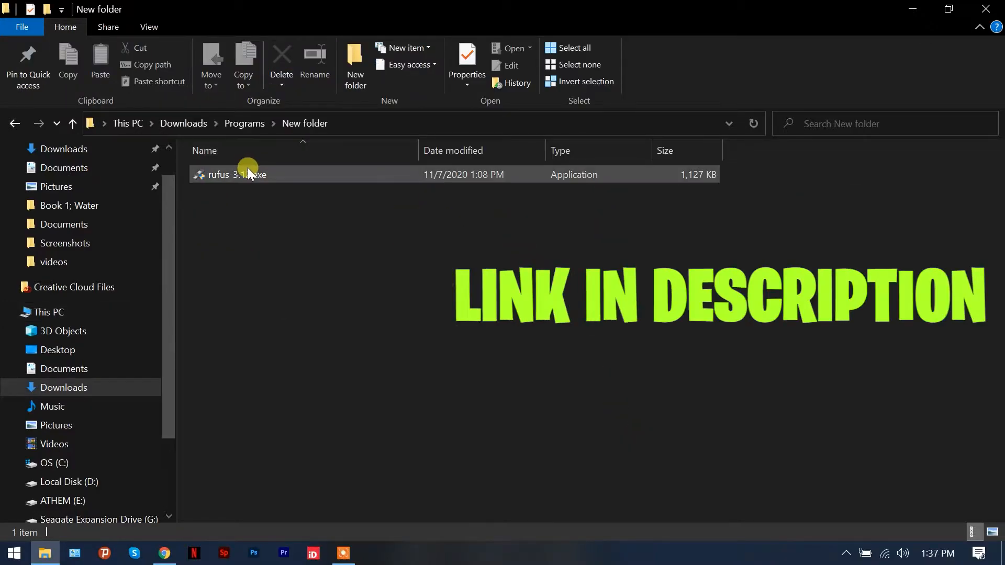
pyautogui.moveTo(256, 176)
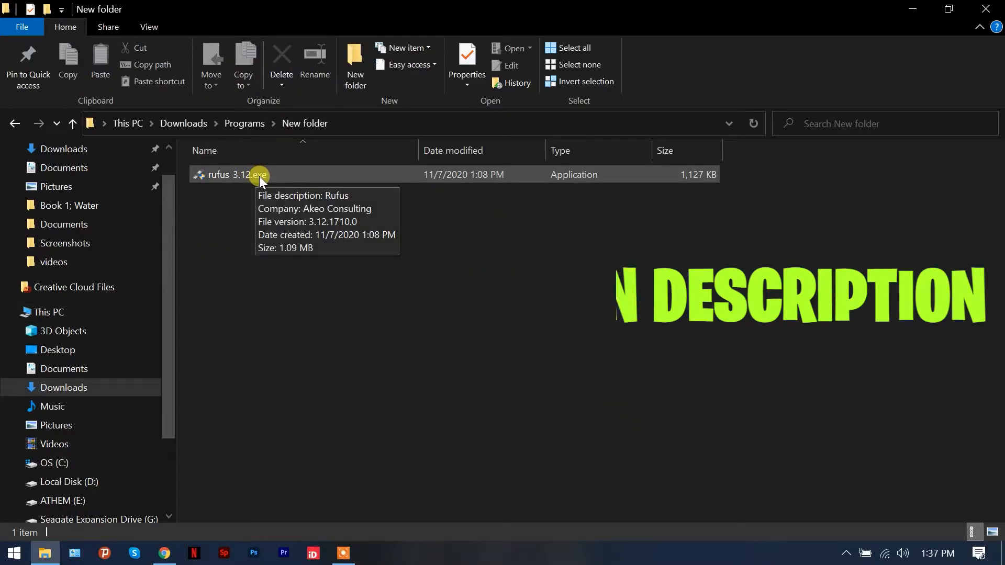
# Launch rufus-3.12.exe and choose ATHEM (E:) [16 GB] as the target device
pyautogui.doubleClick(238, 174)
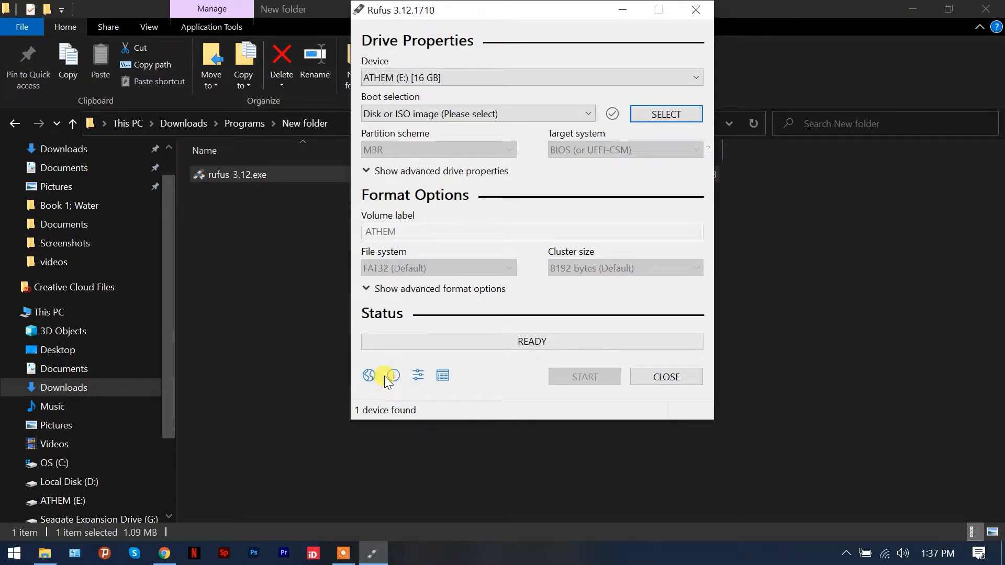
pyautogui.moveTo(529, 77)
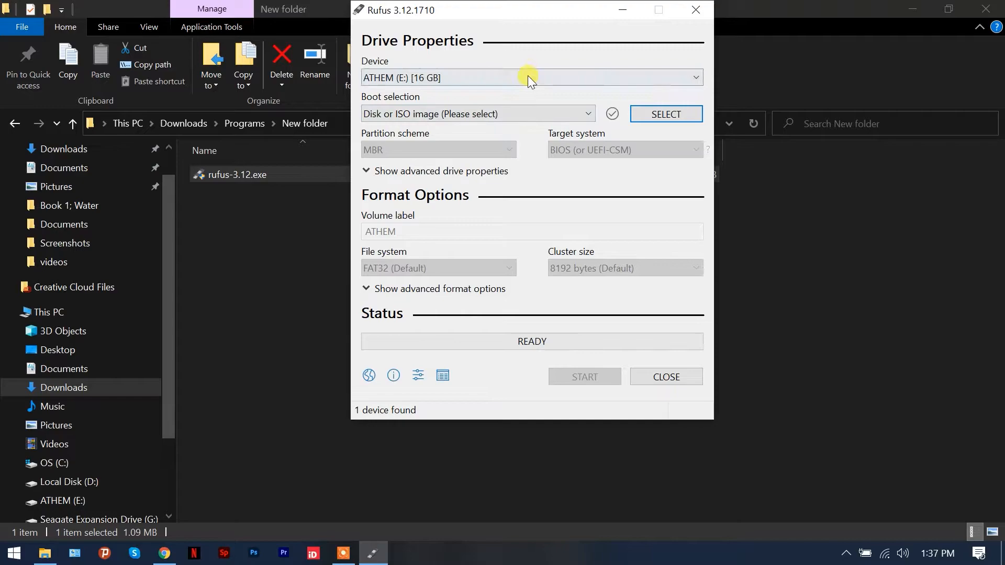
pyautogui.moveTo(564, 167)
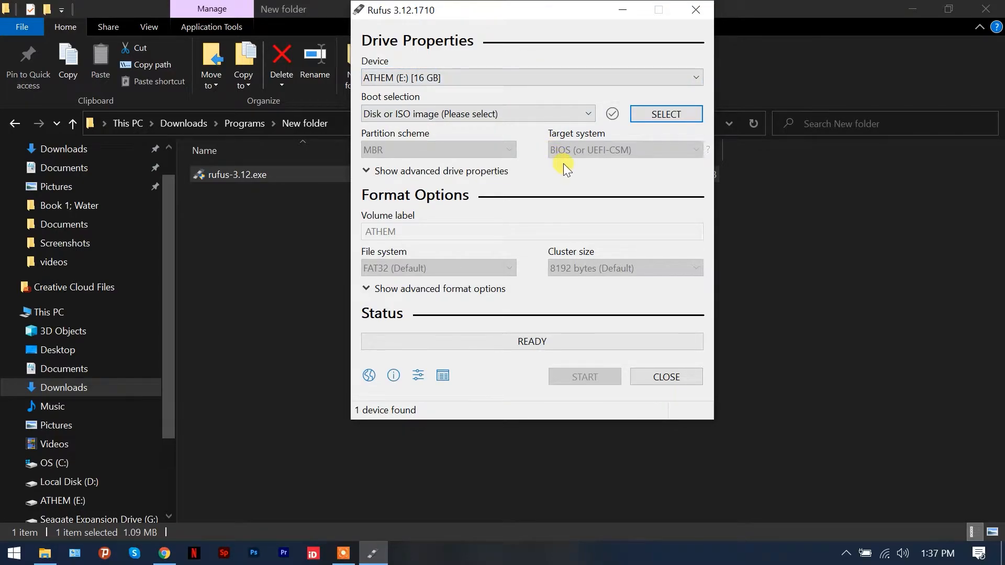
pyautogui.moveTo(374, 64)
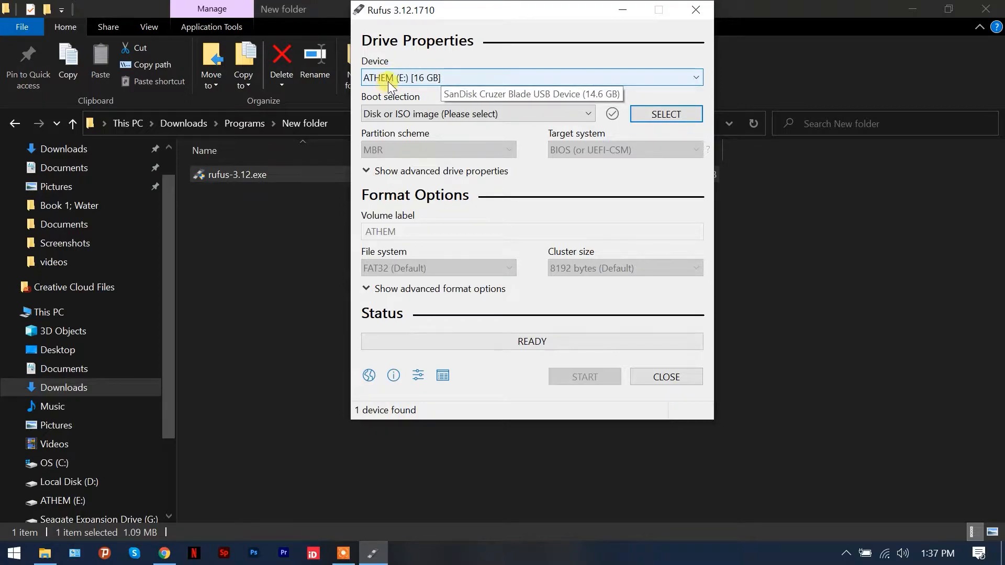
pyautogui.moveTo(410, 81)
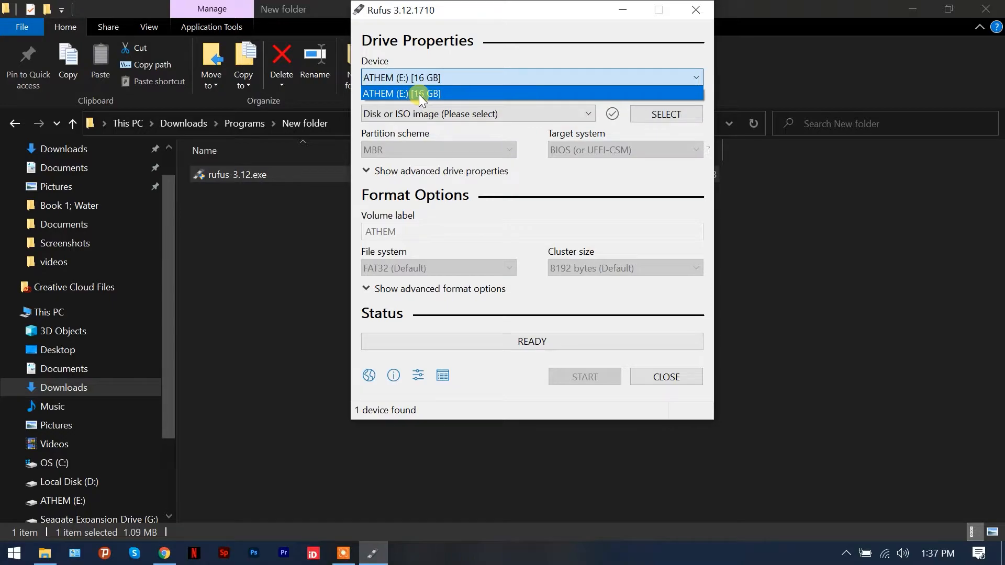
pyautogui.click(417, 93)
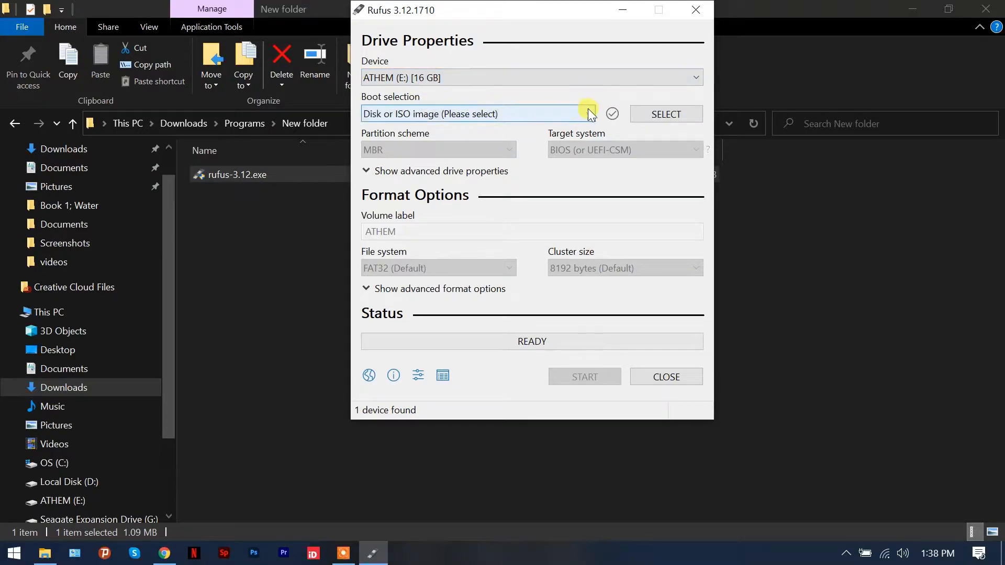
pyautogui.moveTo(429, 114)
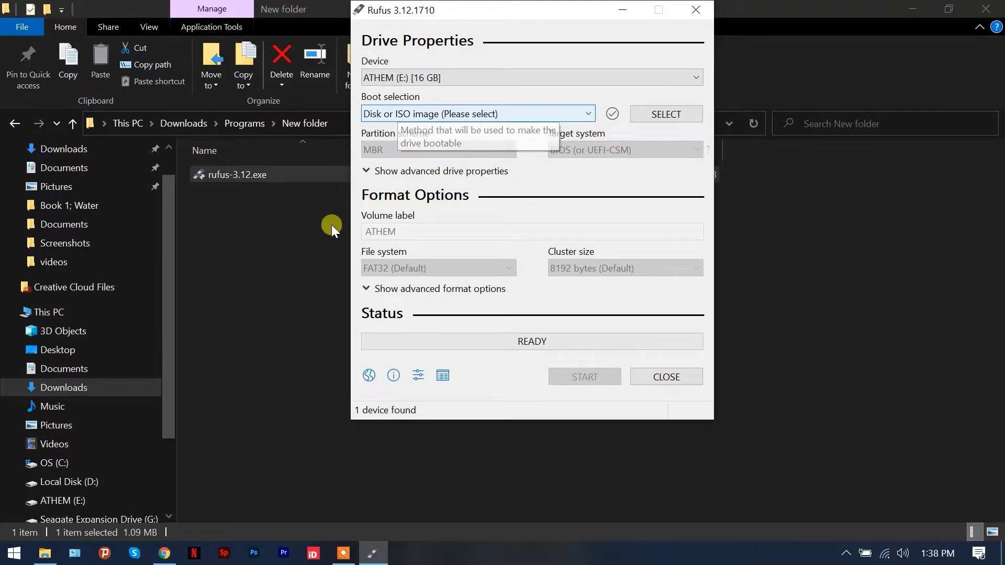
pyautogui.moveTo(465, 132)
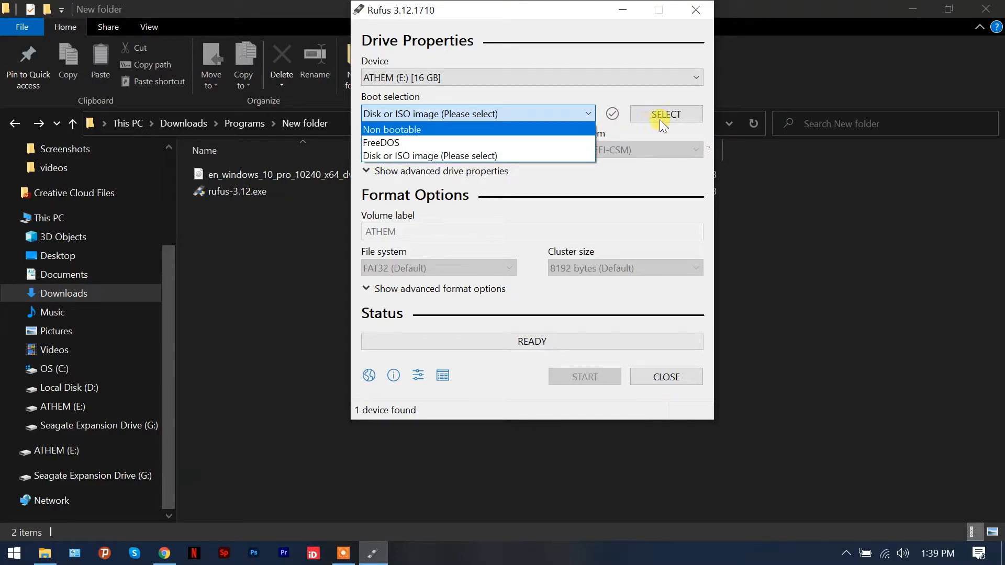
# Load en_windows_10_pro_10240_x64_dvd.iso from Downloads as the boot image and start writing
pyautogui.click(429, 156)
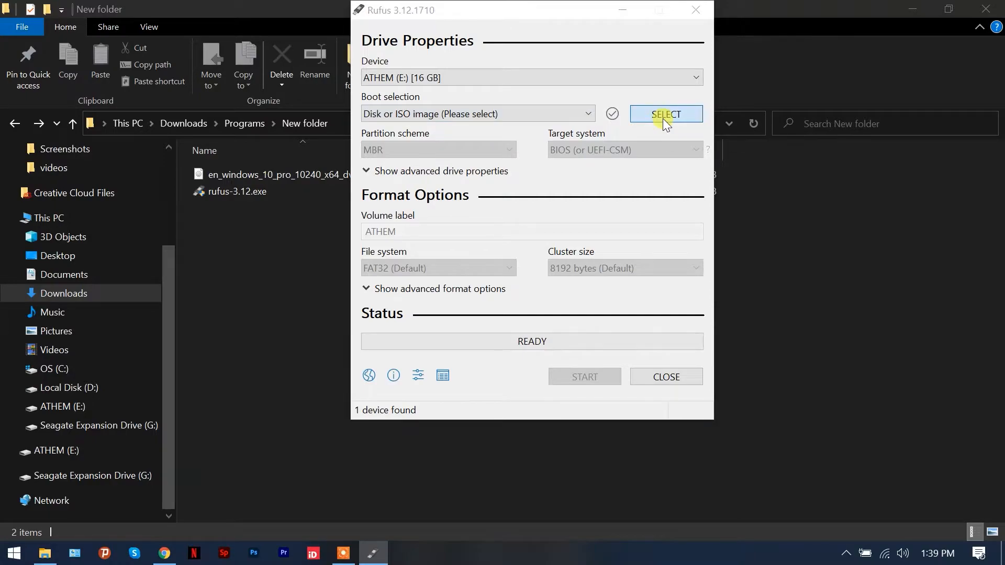
pyautogui.click(666, 114)
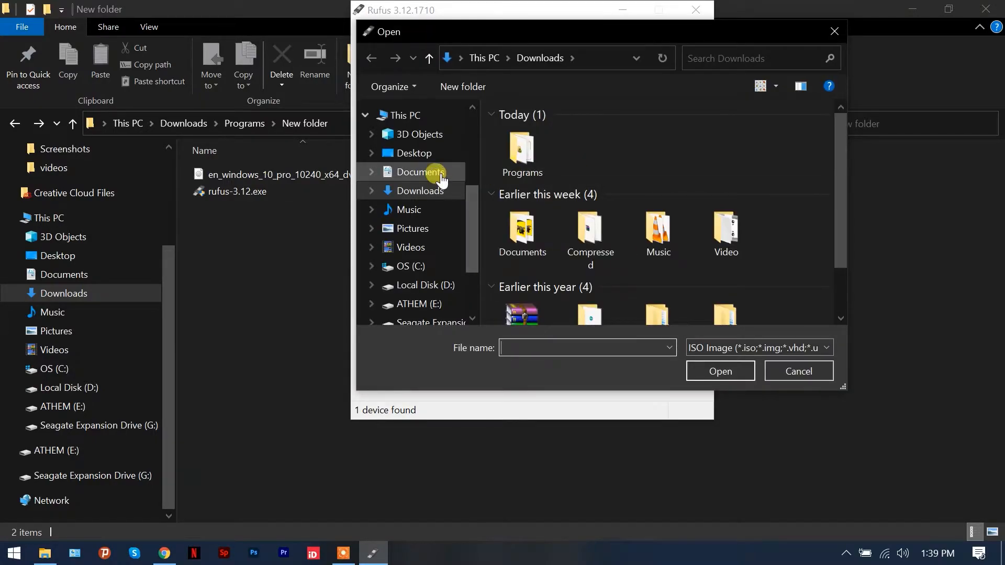
pyautogui.moveTo(425, 190)
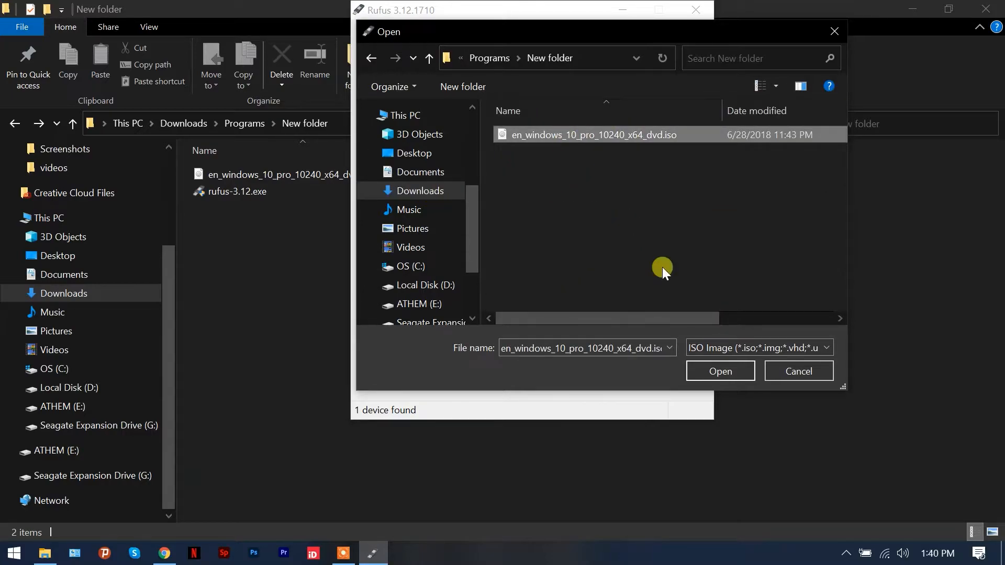
pyautogui.click(720, 371)
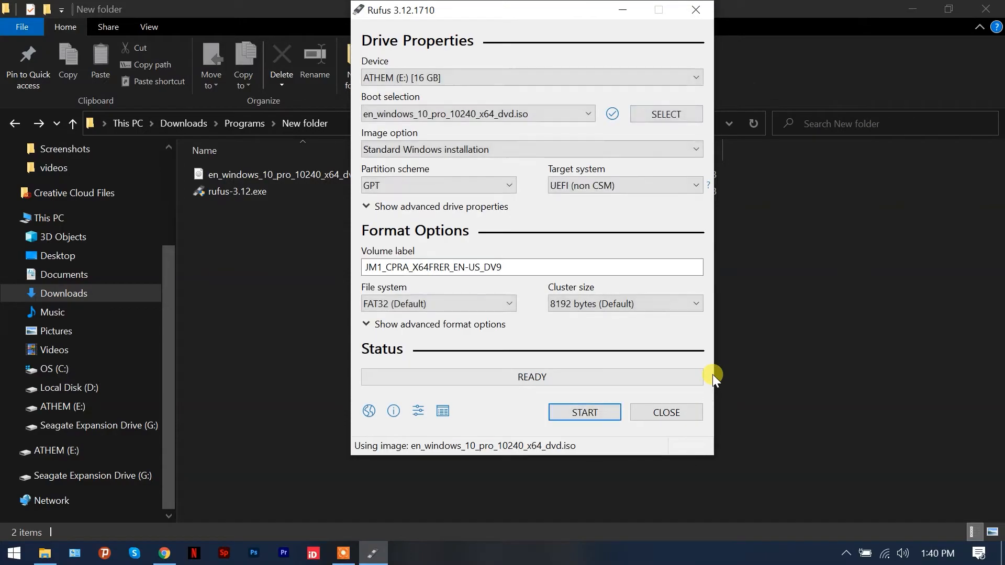
pyautogui.moveTo(661, 135)
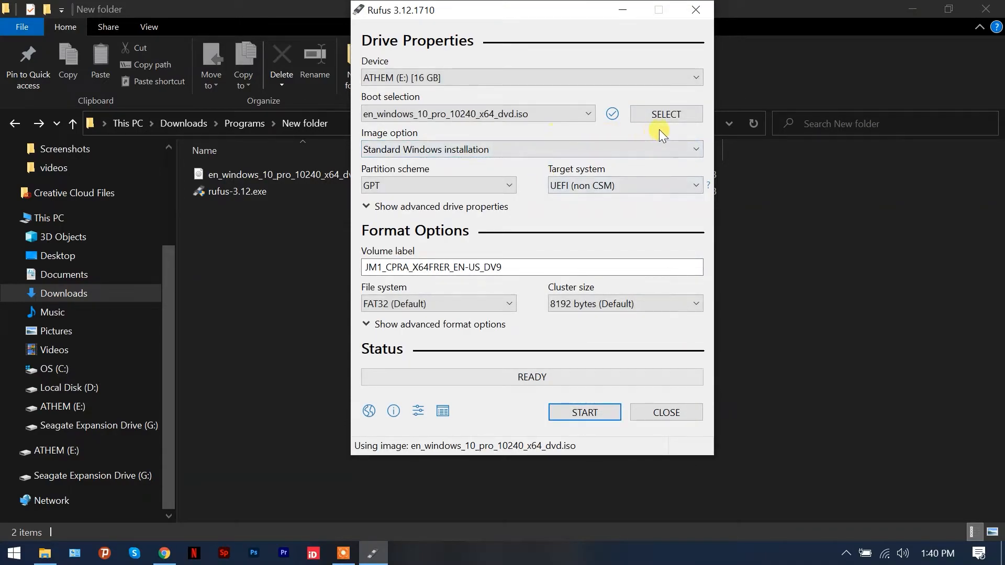
pyautogui.moveTo(609, 199)
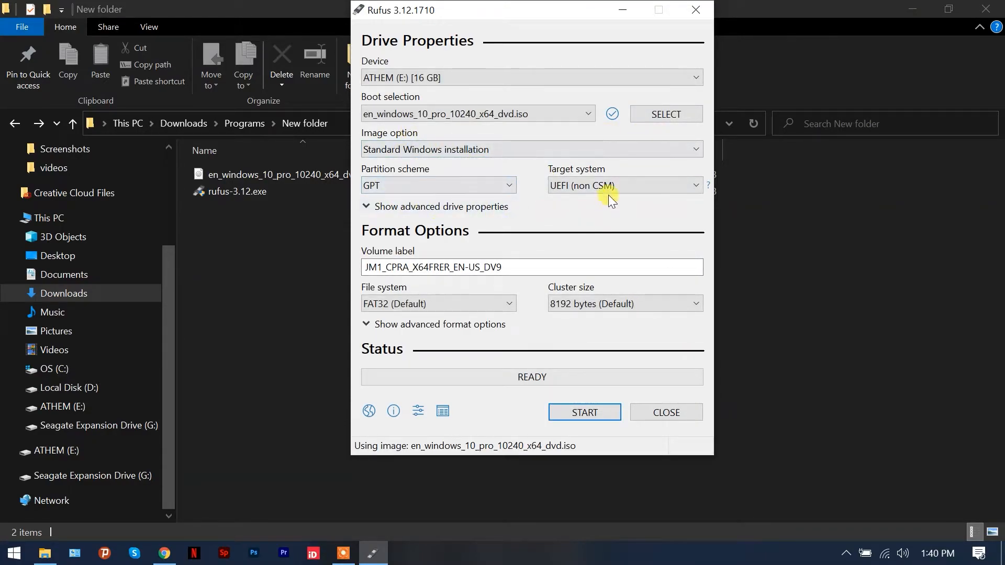
pyautogui.moveTo(586, 314)
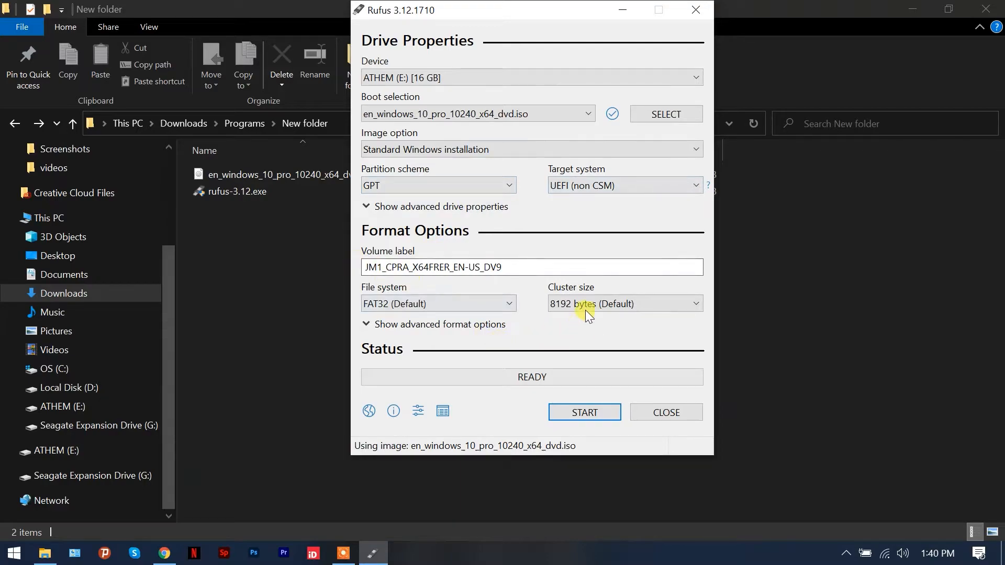
pyautogui.moveTo(478, 358)
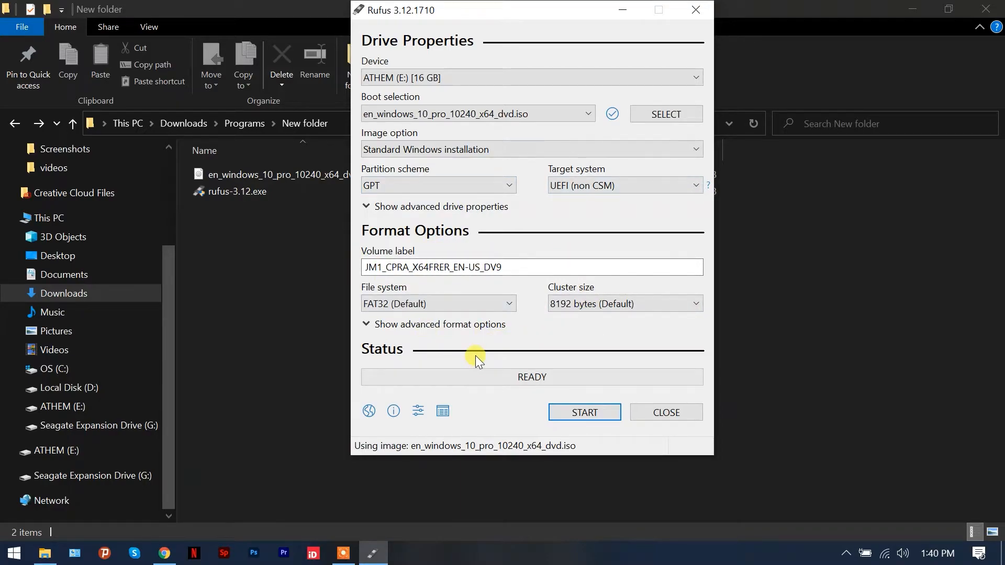
pyautogui.moveTo(549, 371)
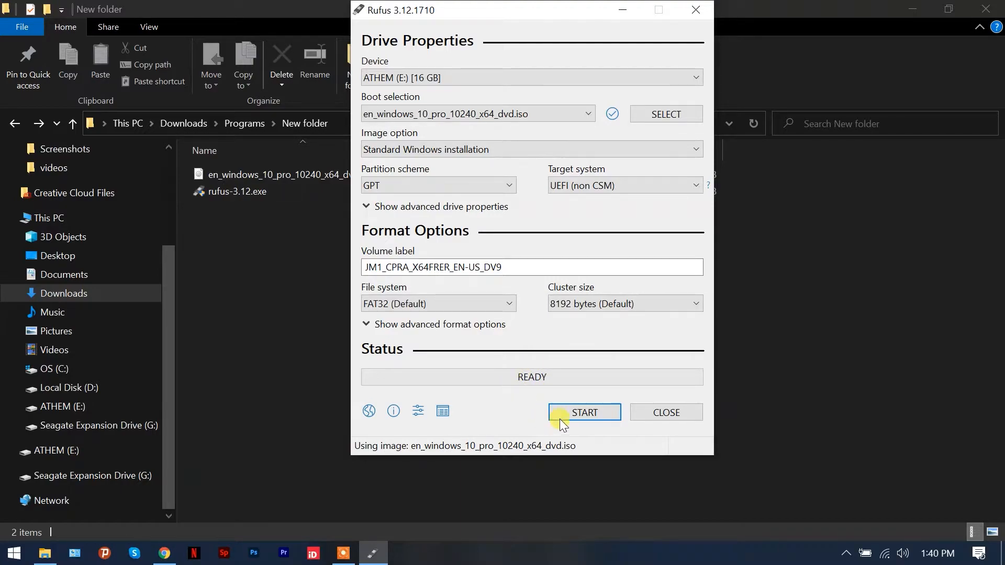
pyautogui.click(582, 412)
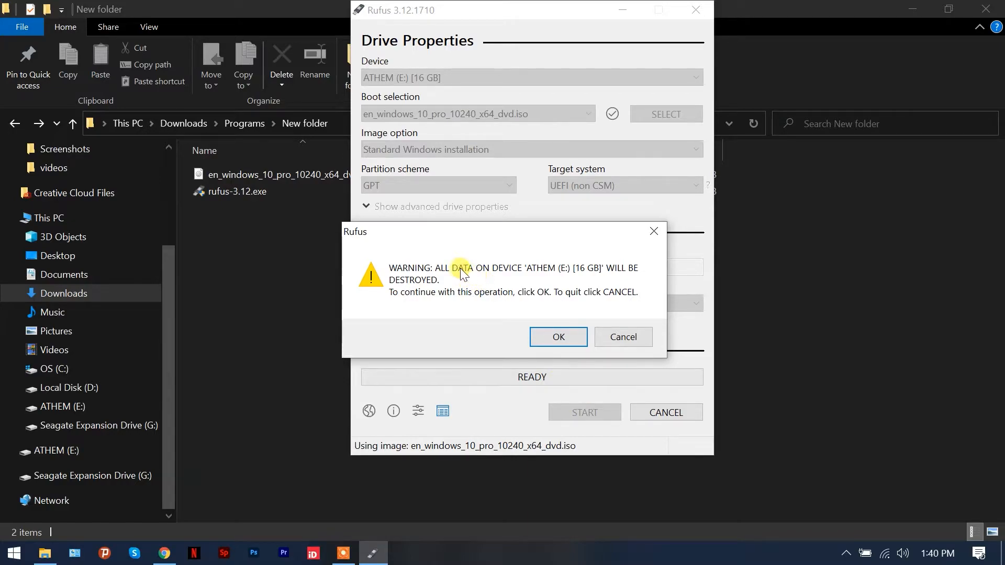
pyautogui.moveTo(524, 288)
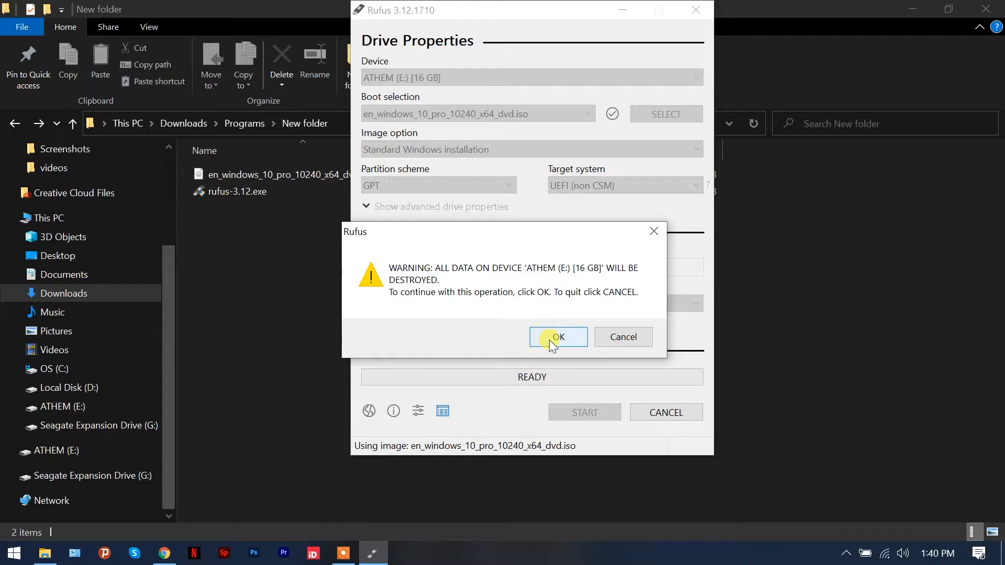
# Accept wiping ATHEM (E:) so Rufus writes the Windows image until status reads READY
pyautogui.click(556, 337)
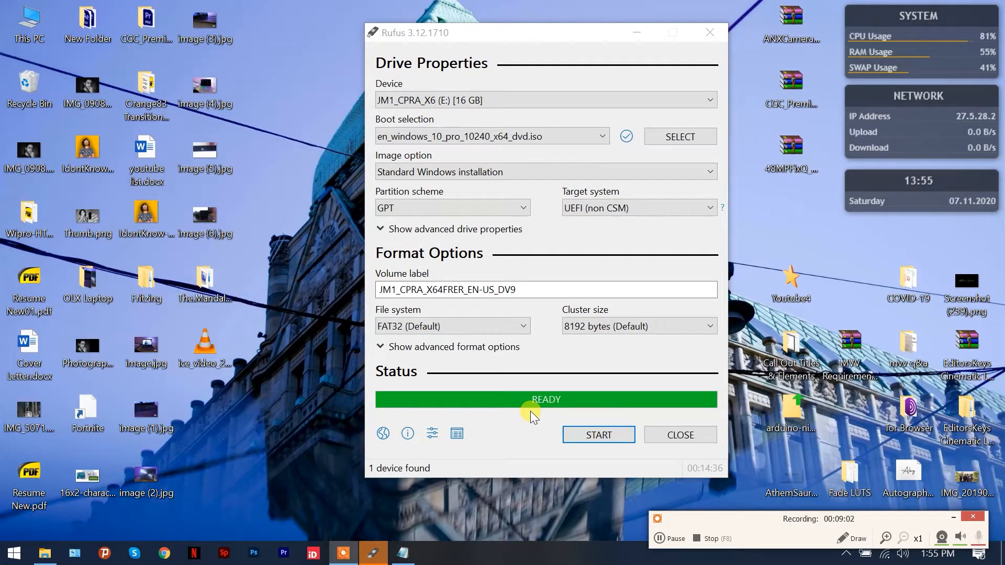
pyautogui.moveTo(482, 355)
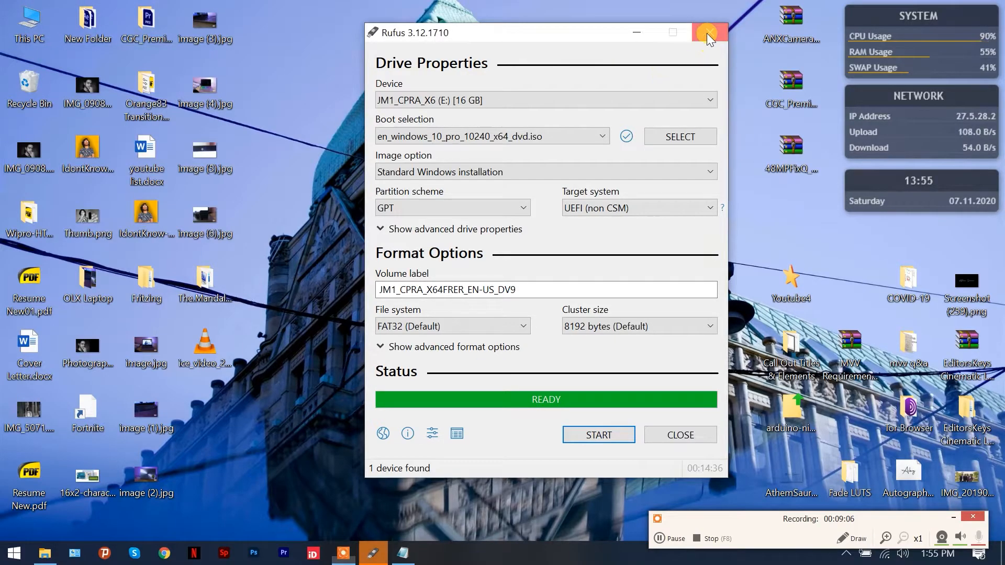
# Close Rufus and verify JM1_CPRA_X6 (E:) holds boot, efi, sources, support and setup.exe
pyautogui.click(709, 33)
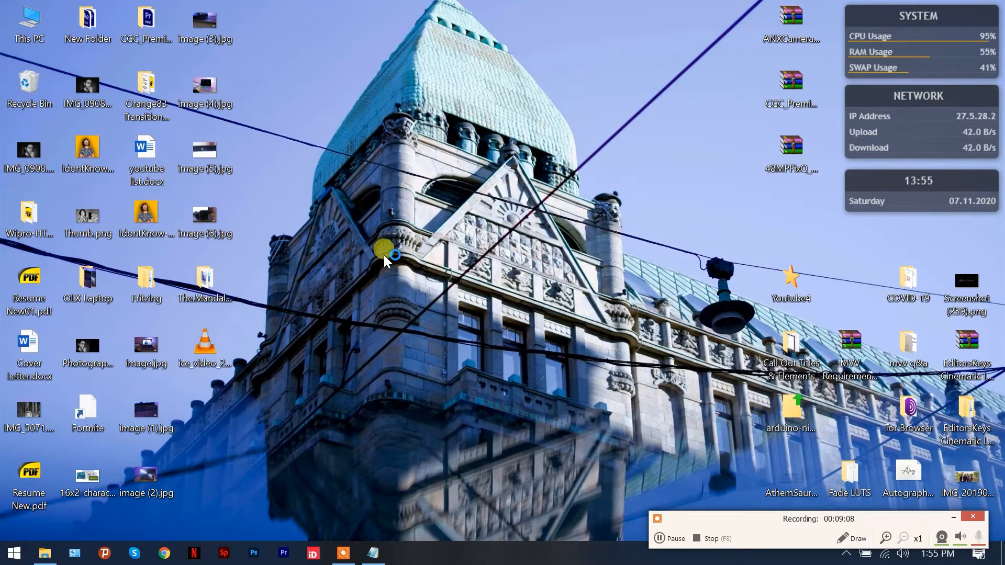
pyautogui.doubleClick(28, 24)
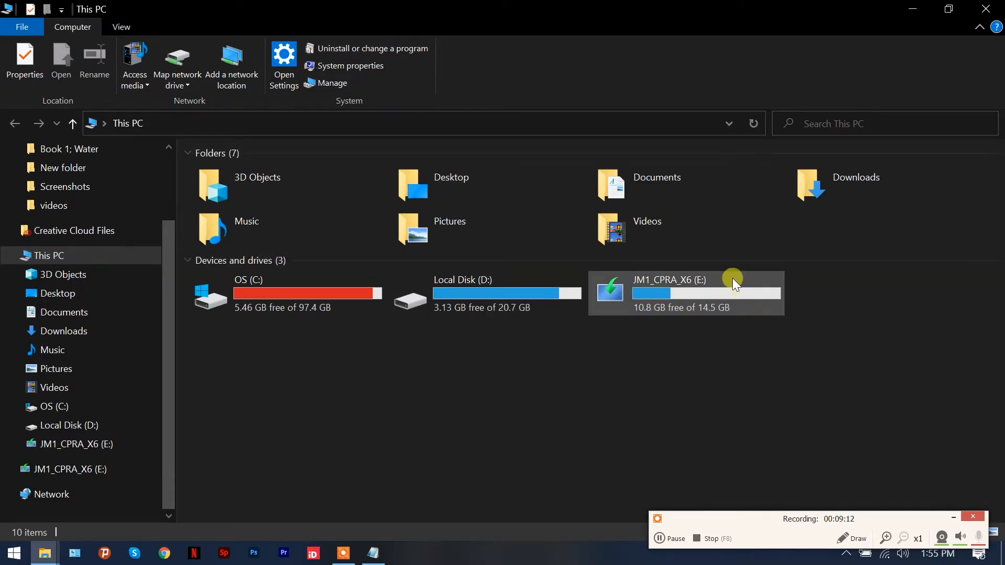
pyautogui.moveTo(642, 314)
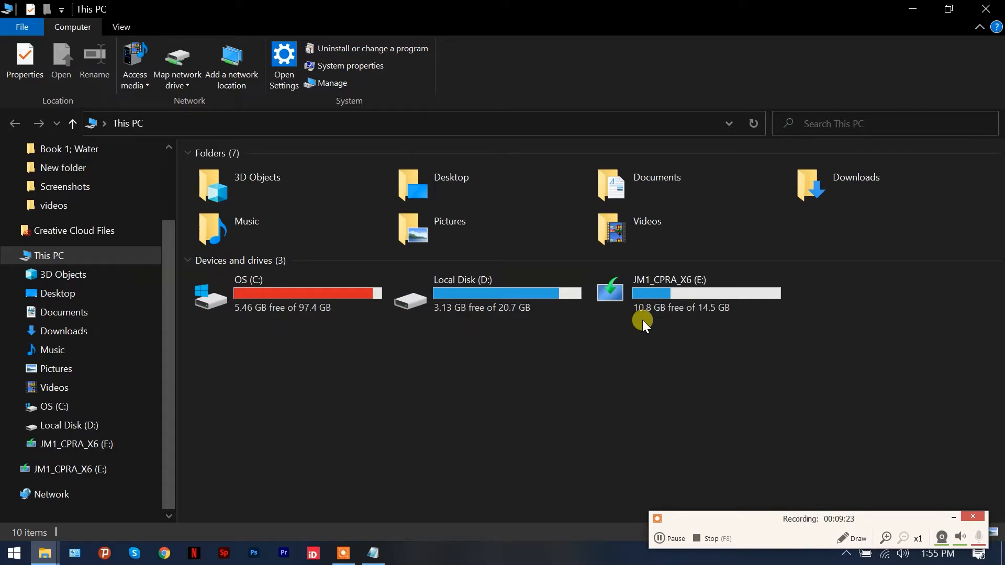
pyautogui.click(686, 293)
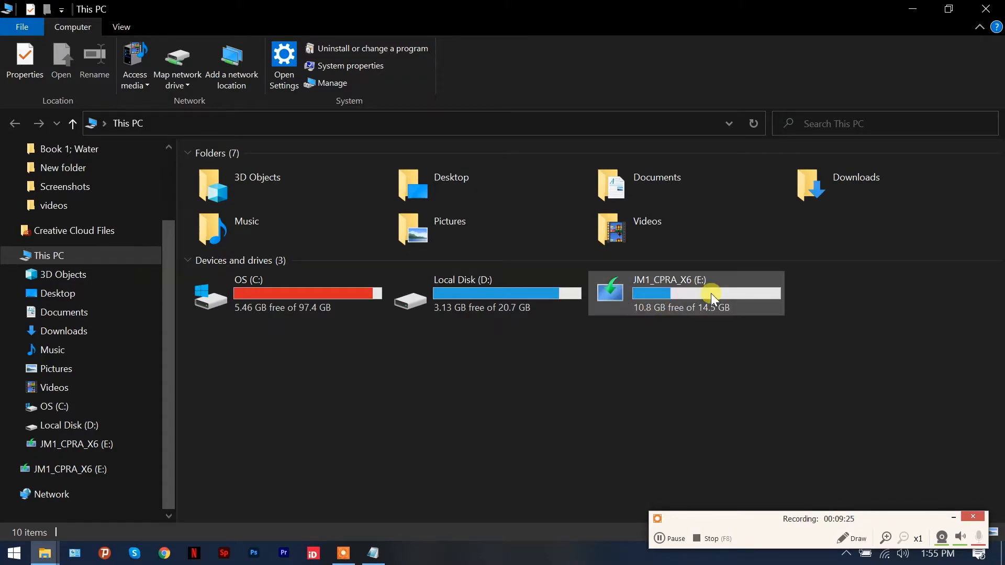
pyautogui.moveTo(658, 357)
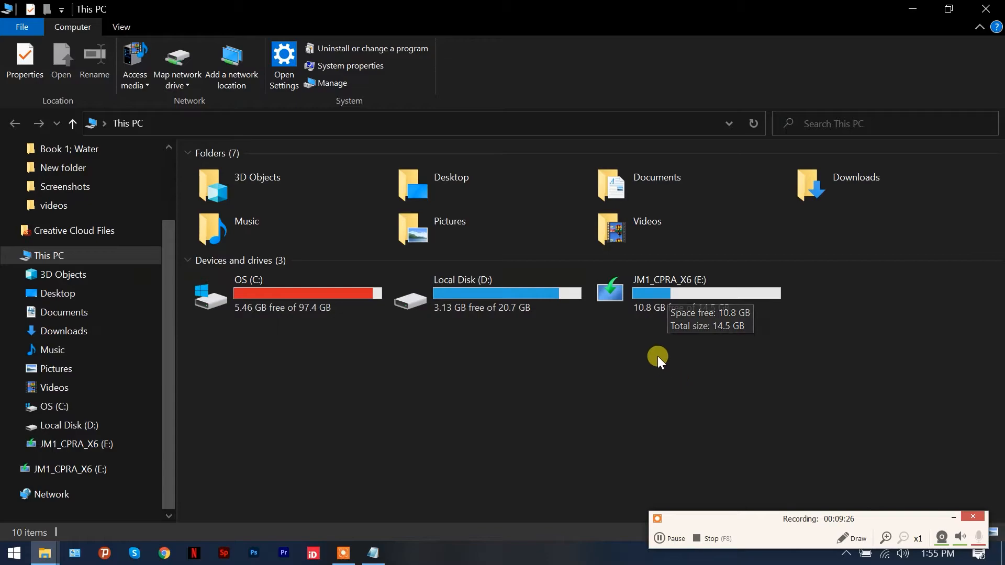
pyautogui.moveTo(657, 352)
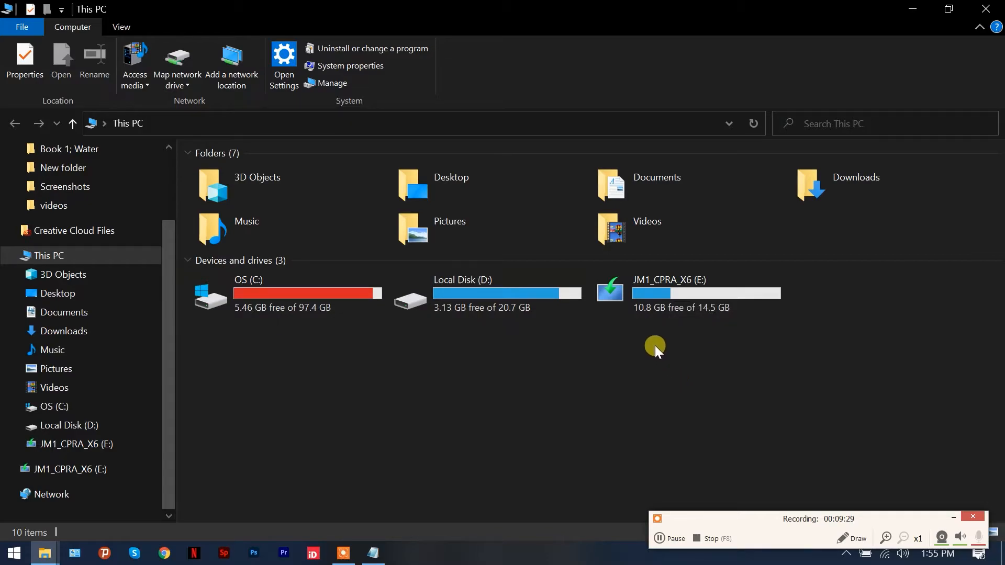
pyautogui.moveTo(678, 329)
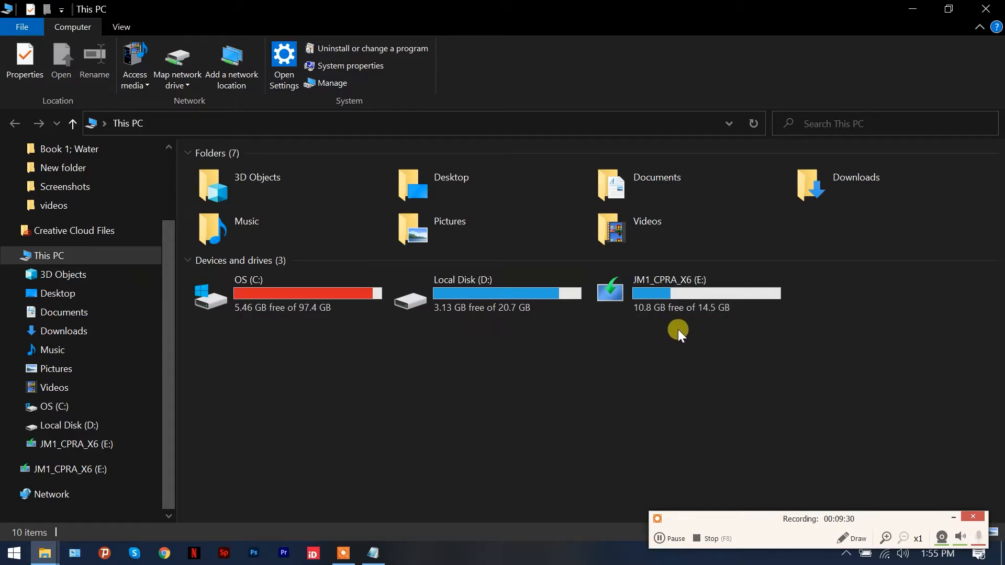
pyautogui.moveTo(670, 295)
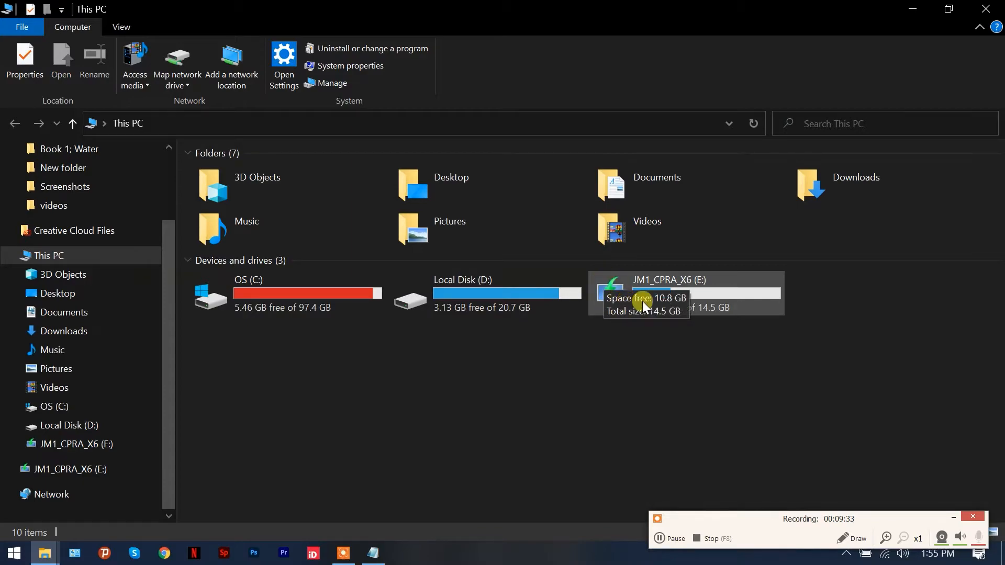
pyautogui.doubleClick(670, 293)
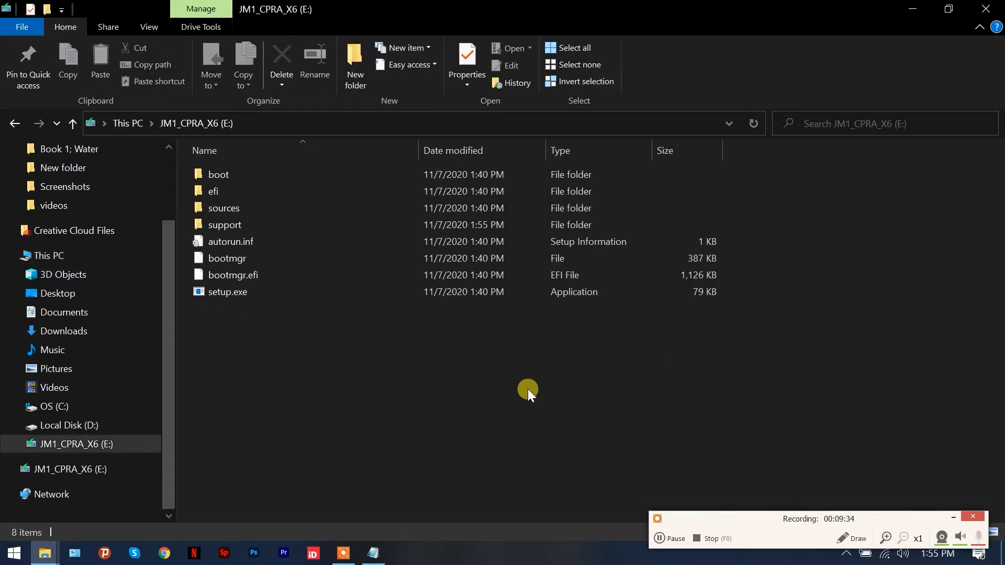
pyautogui.moveTo(460, 369)
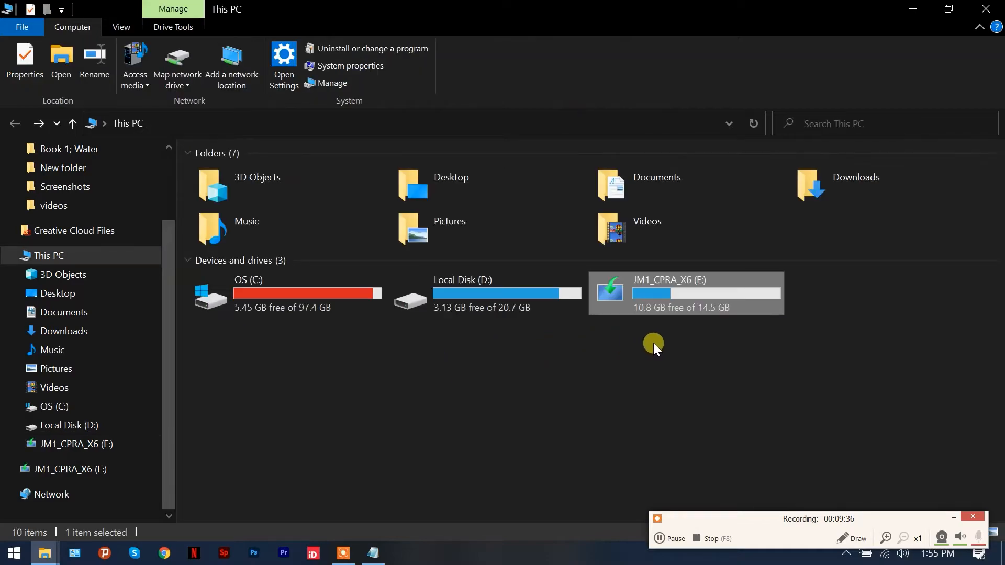
pyautogui.click(673, 327)
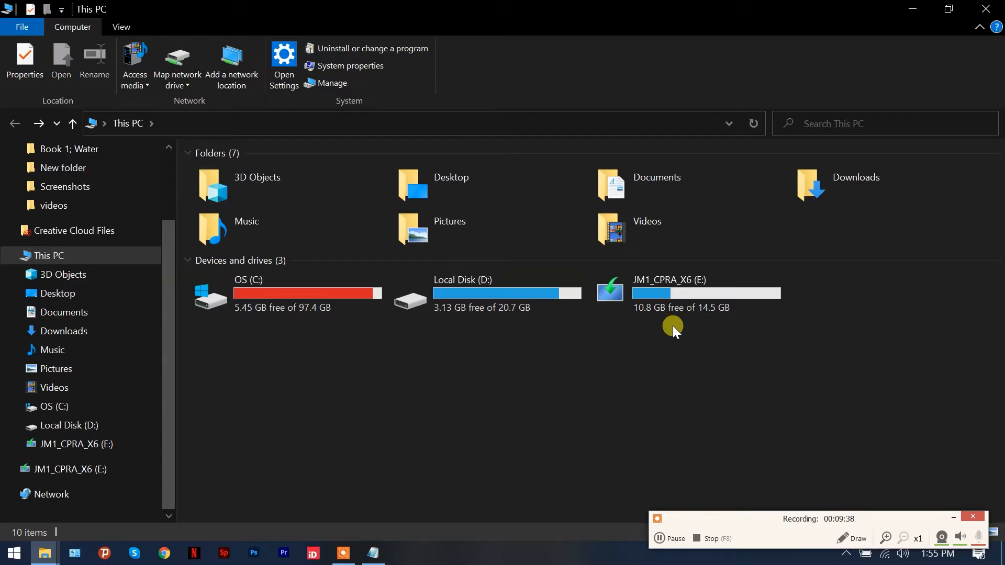
pyautogui.click(672, 293)
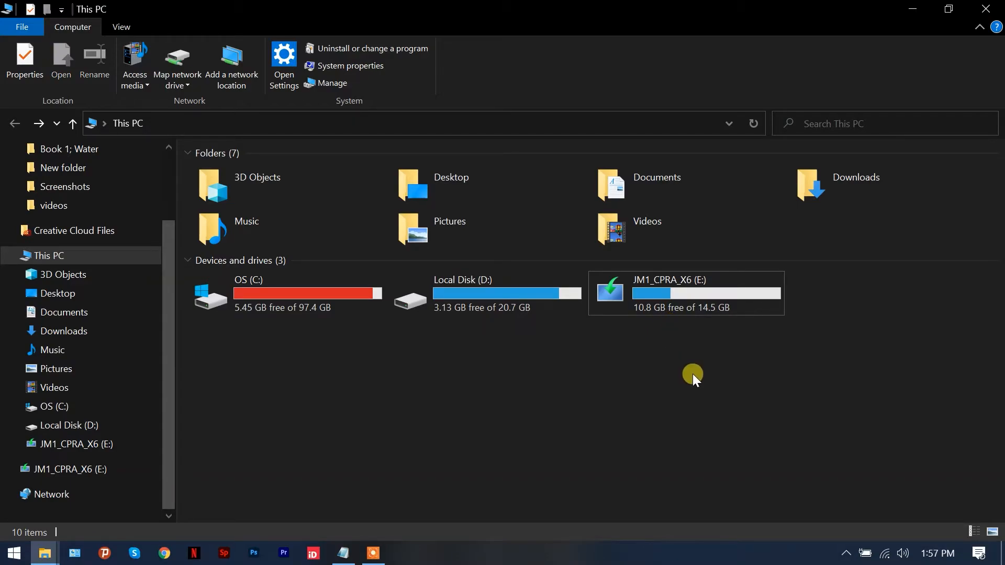
pyautogui.moveTo(654, 338)
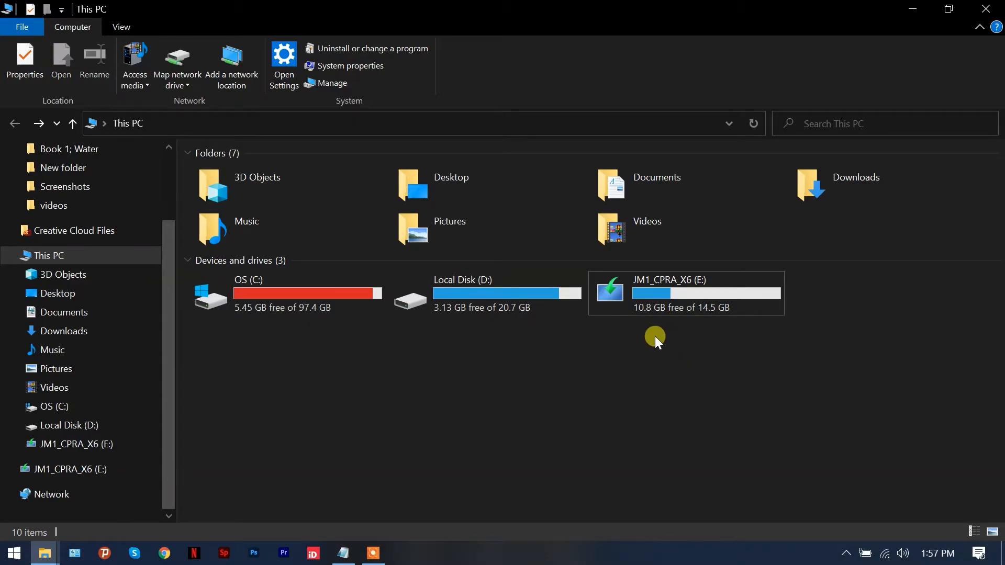
# Quick-format JM1_CPRA_X6 (E:) as FAT32 with default allocation size, confirming the erase warning
pyautogui.rightClick(684, 293)
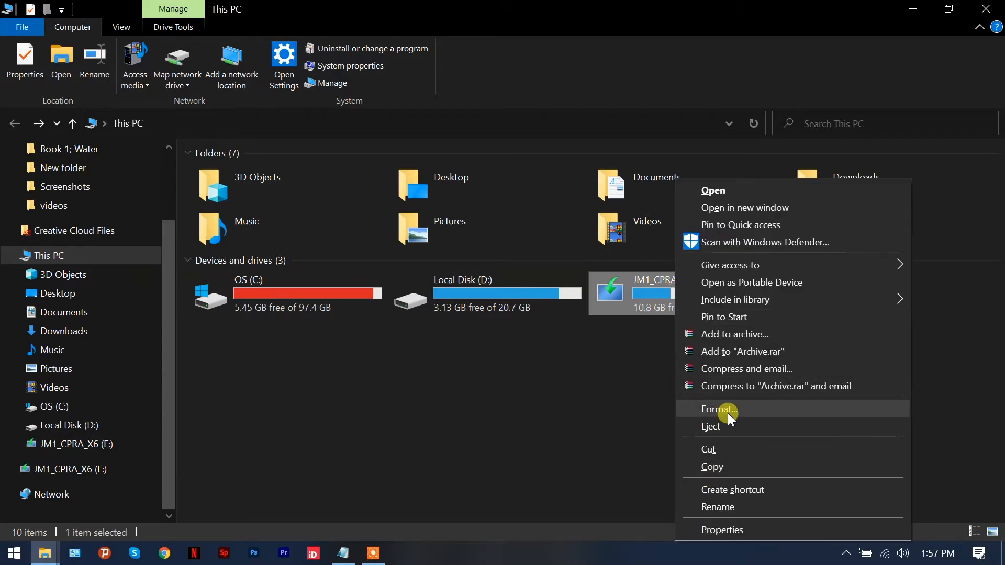
pyautogui.click(717, 410)
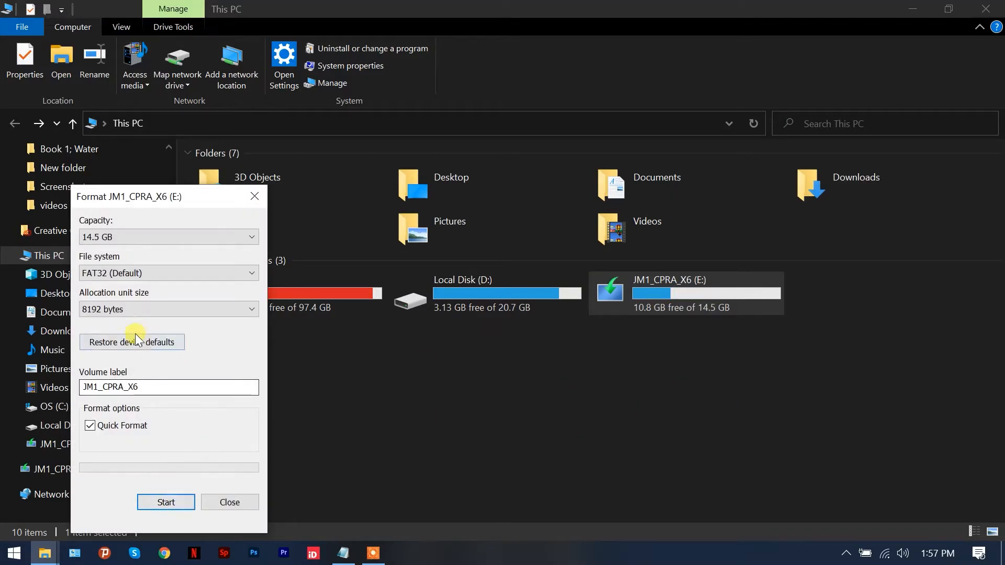
pyautogui.click(132, 341)
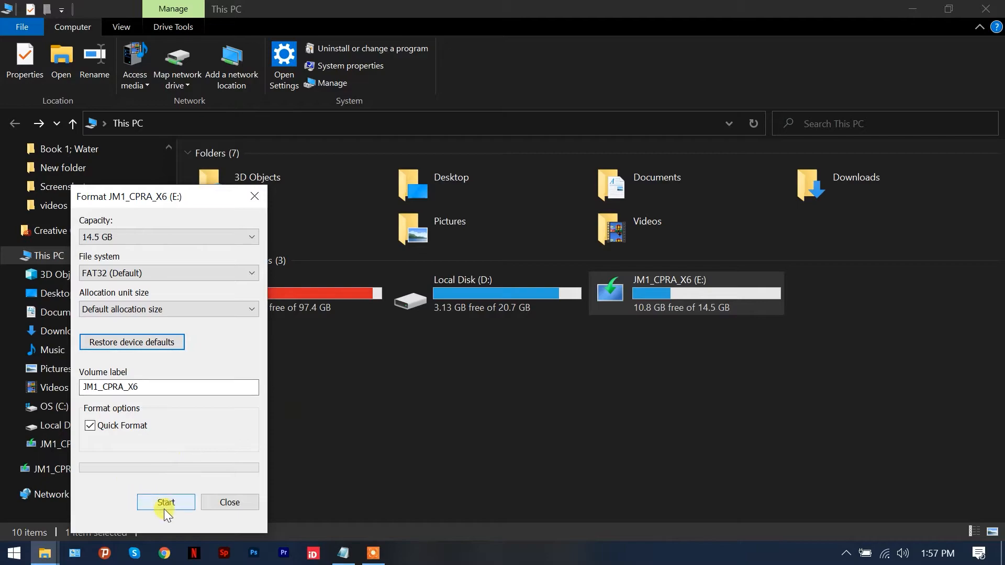
pyautogui.click(165, 501)
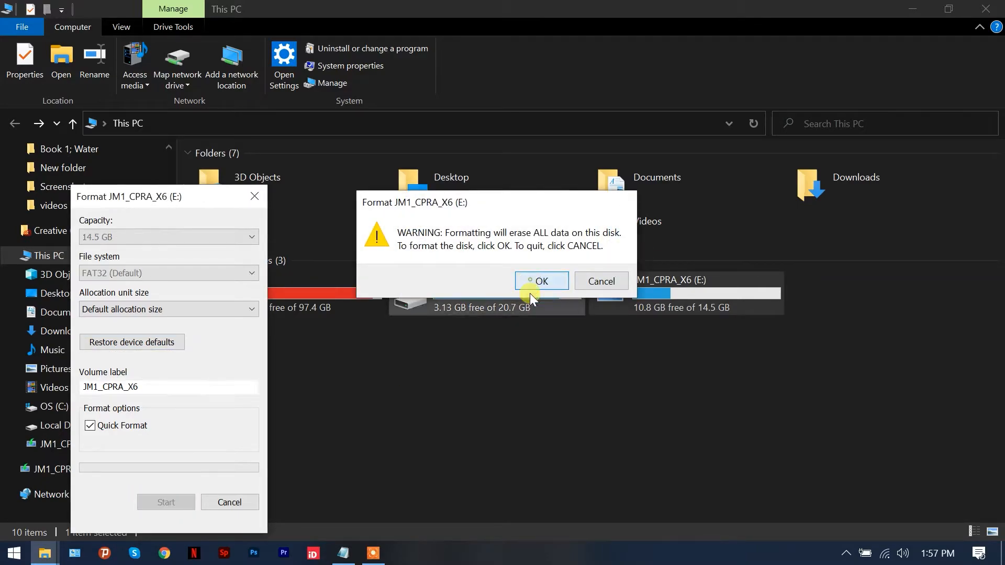
pyautogui.click(541, 281)
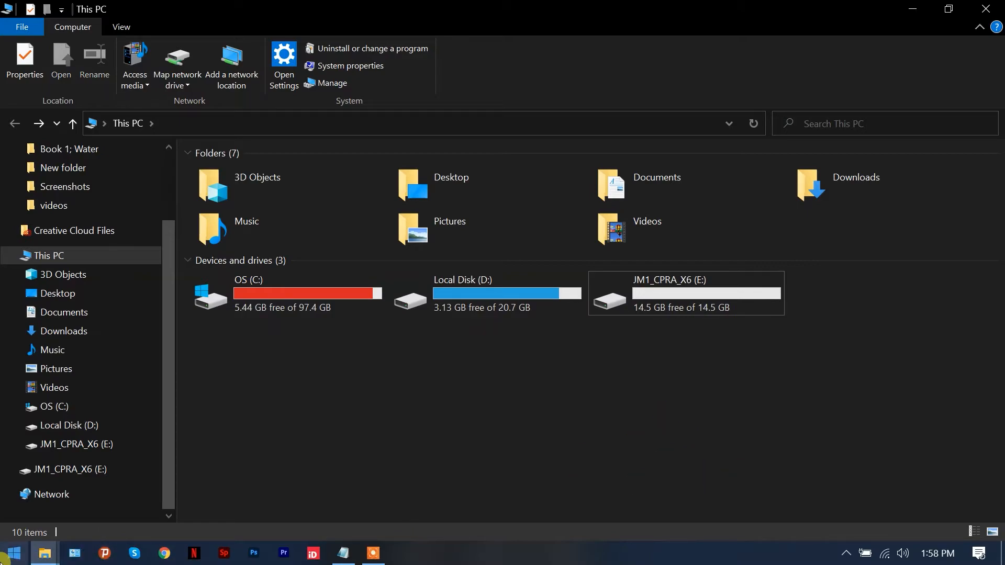
# Launch a Command Prompt by running cmd from the Run dialog
pyautogui.rightClick(11, 553)
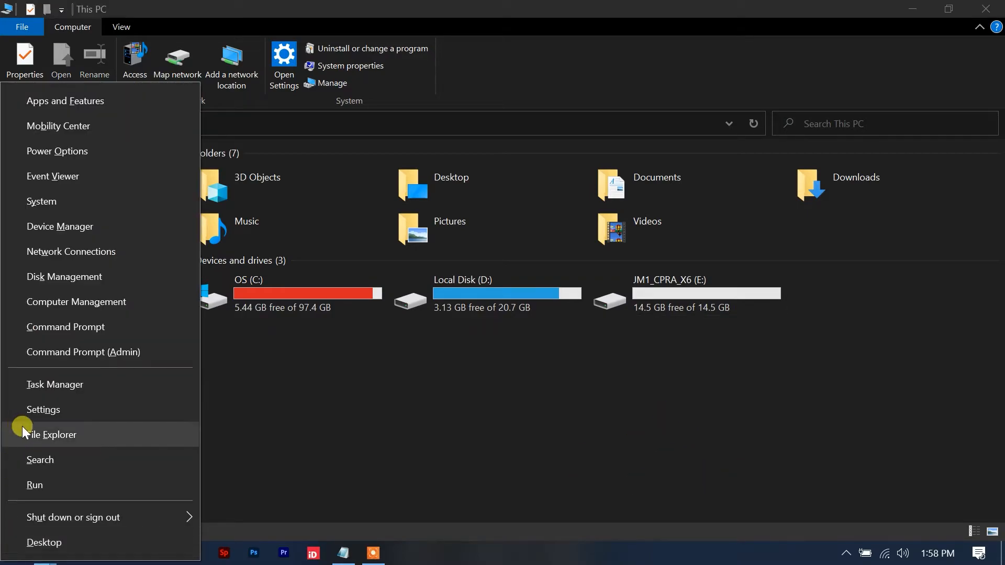
pyautogui.click(50, 434)
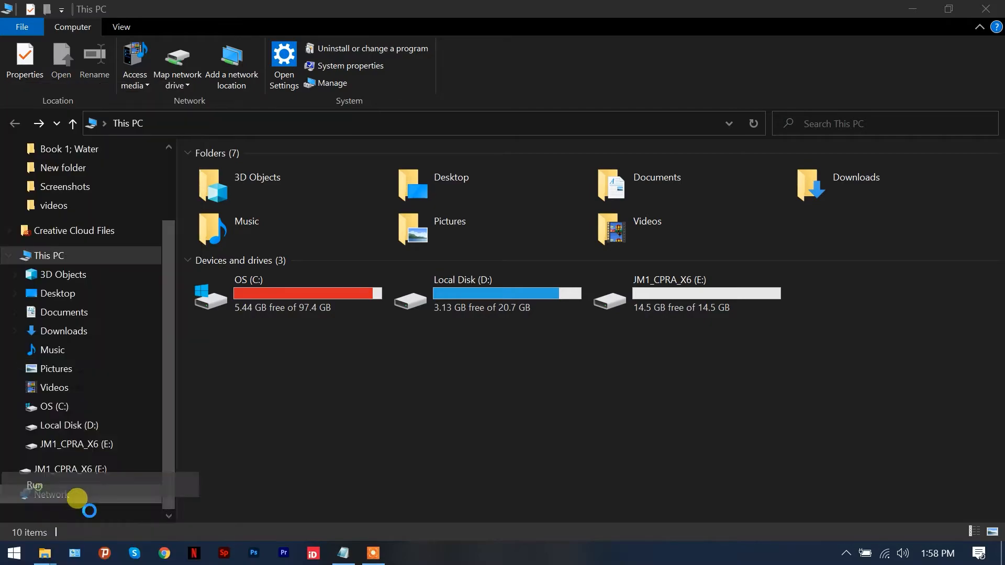
pyautogui.write('cmd')
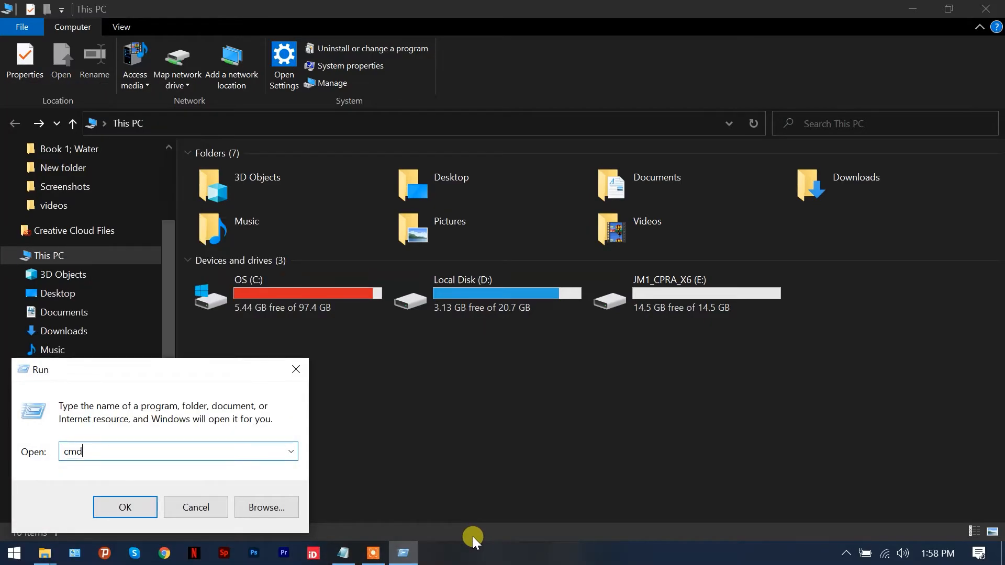
pyautogui.click(125, 506)
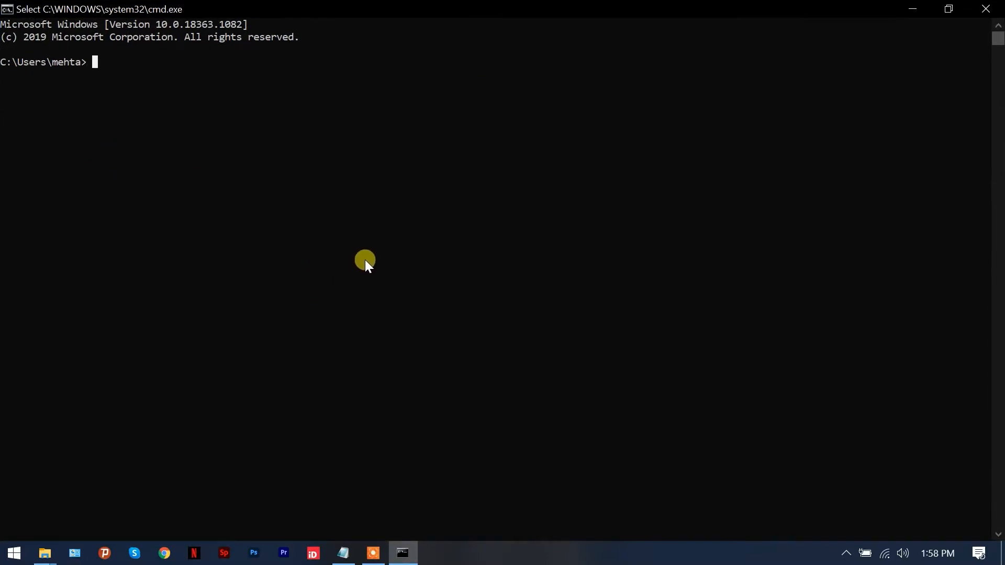
pyautogui.moveTo(368, 458)
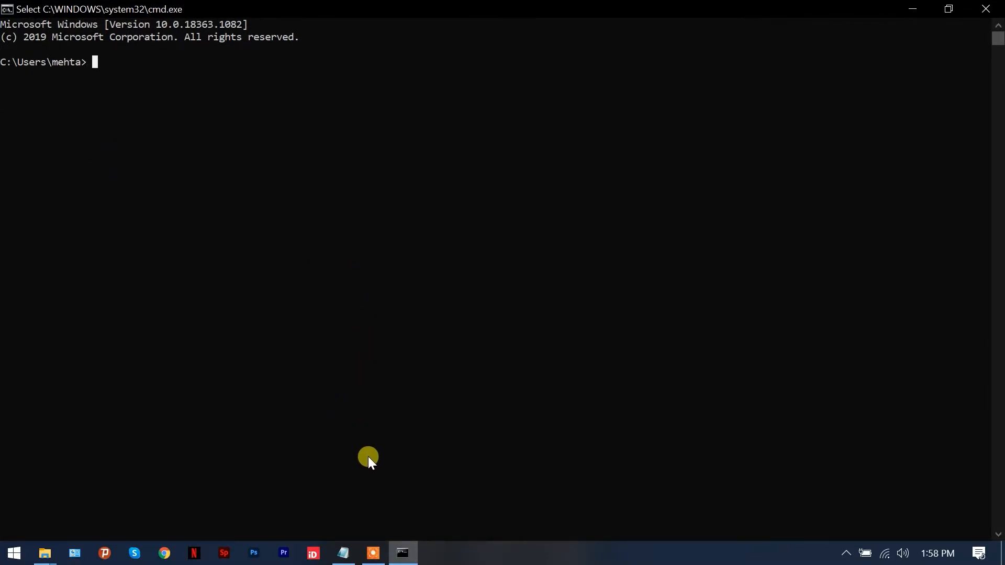
pyautogui.moveTo(367, 486)
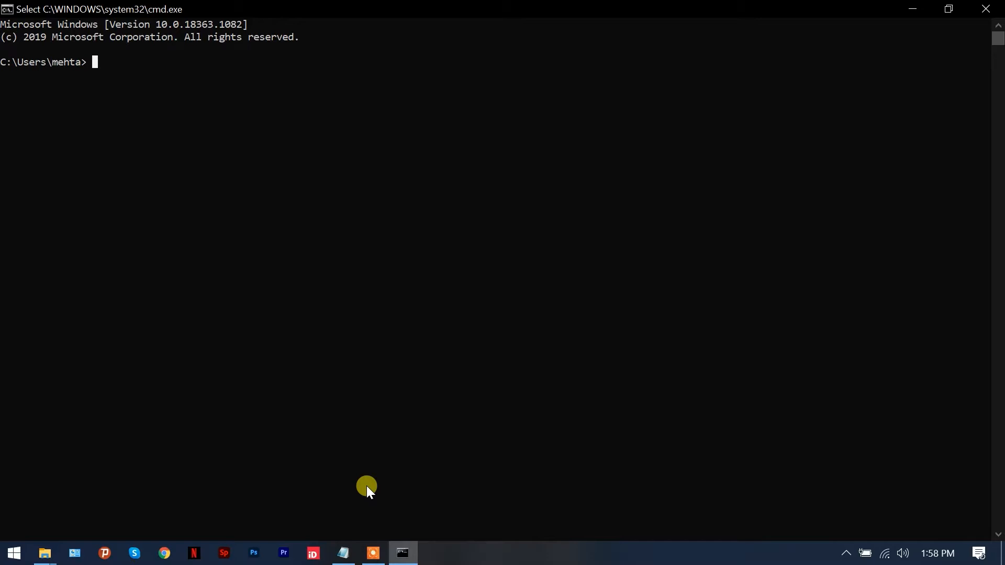
# Start diskpart, maximize its window and run list disk to show Disk 0 (119 GB) and Disk 1 (14 GB)
pyautogui.write('diskpart')
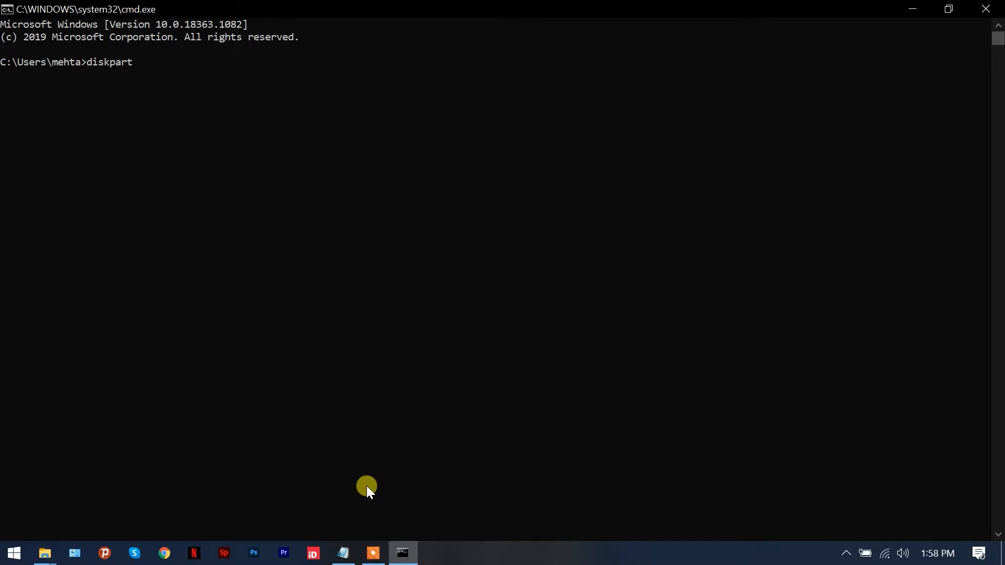
pyautogui.press('Return')
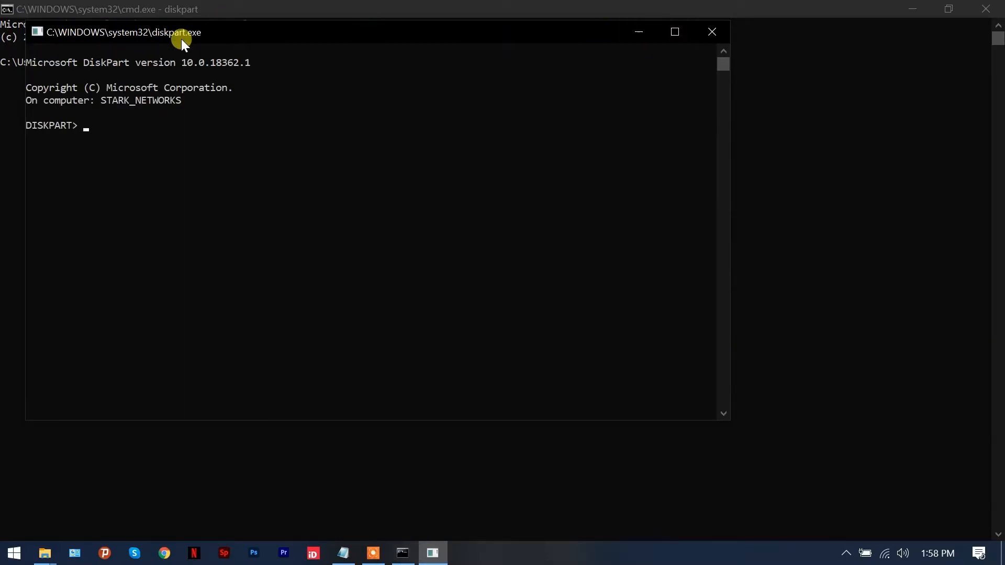
pyautogui.click(674, 32)
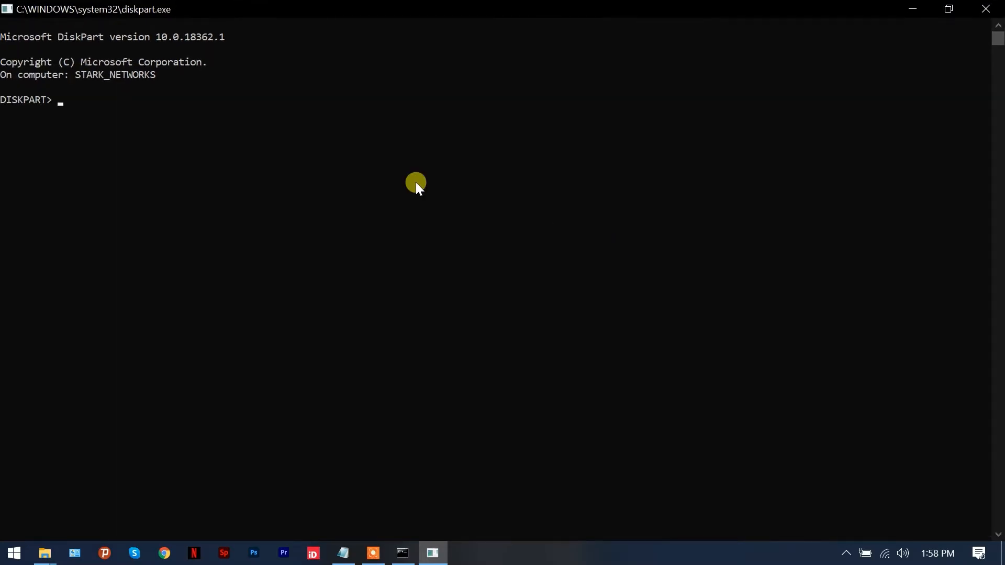
pyautogui.moveTo(28, 110)
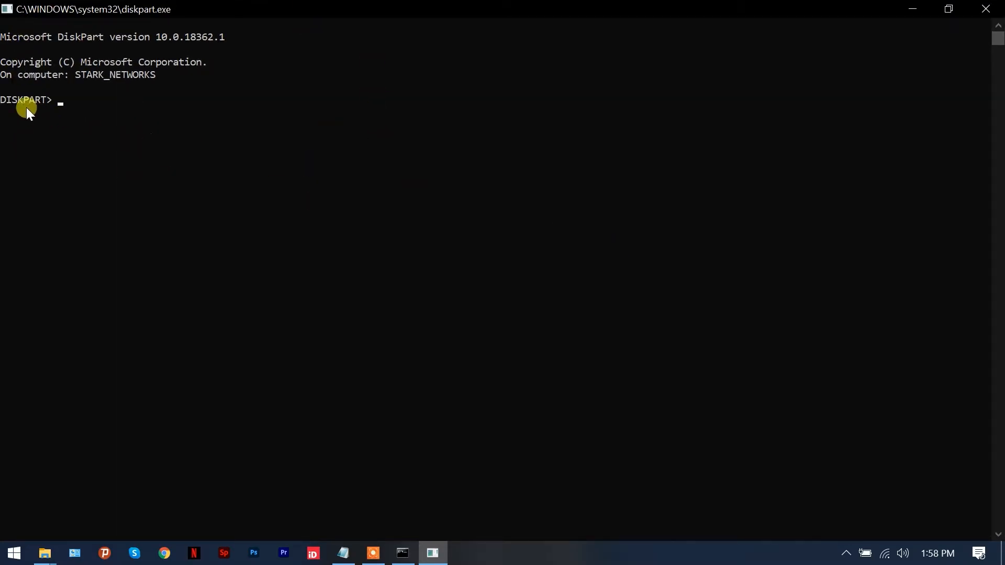
pyautogui.moveTo(73, 118)
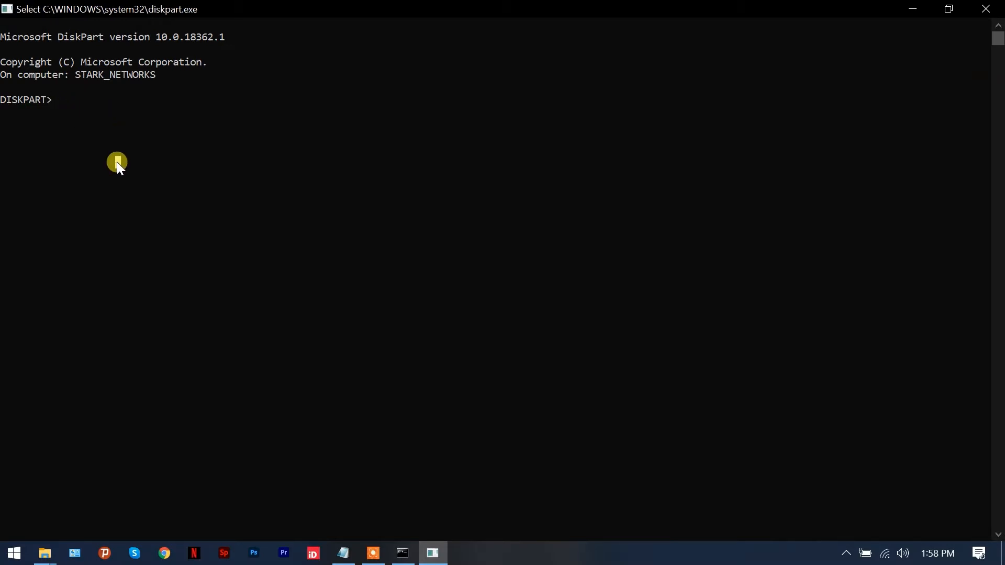
pyautogui.moveTo(400, 529)
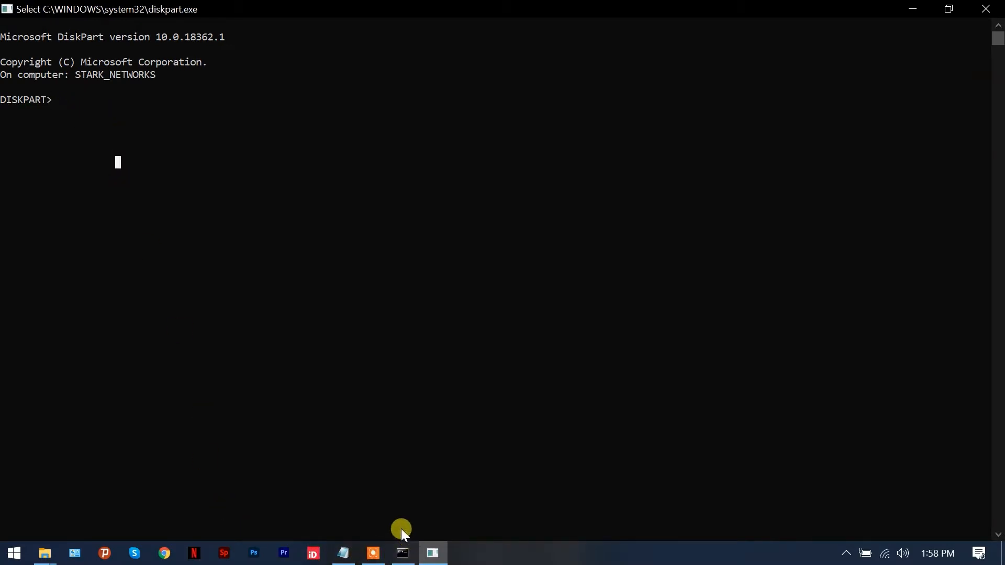
pyautogui.write('list')
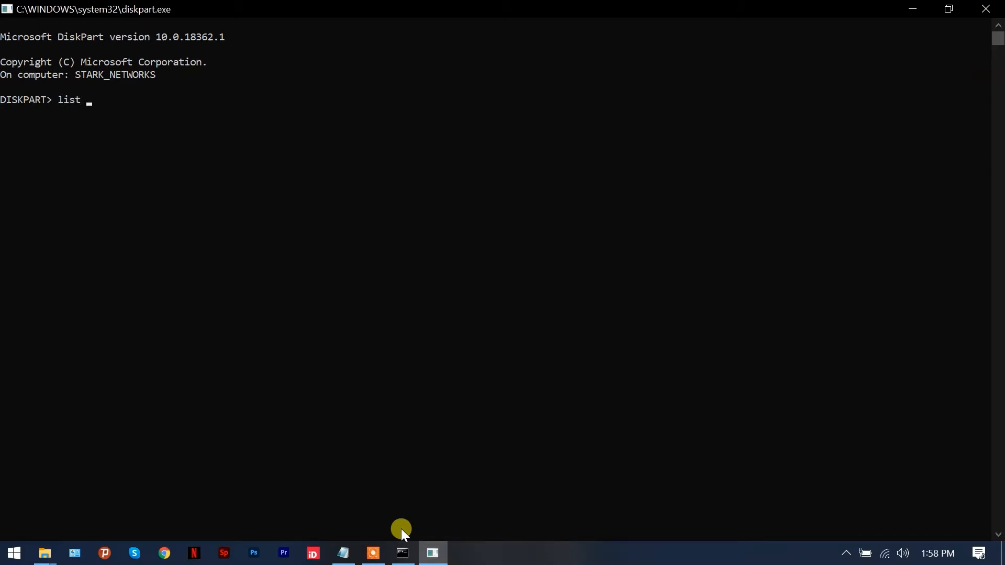
pyautogui.press('Return')
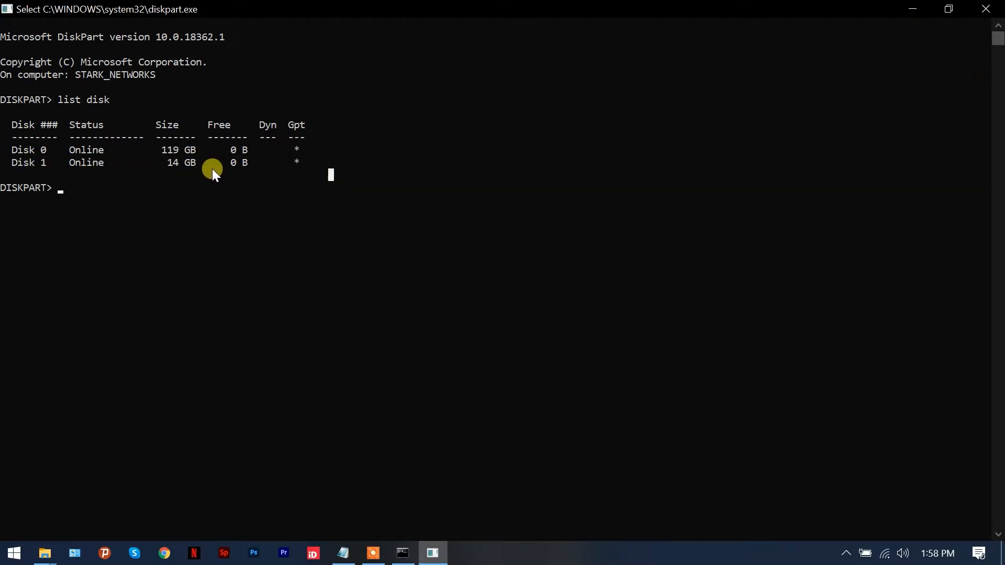
pyautogui.moveTo(162, 172)
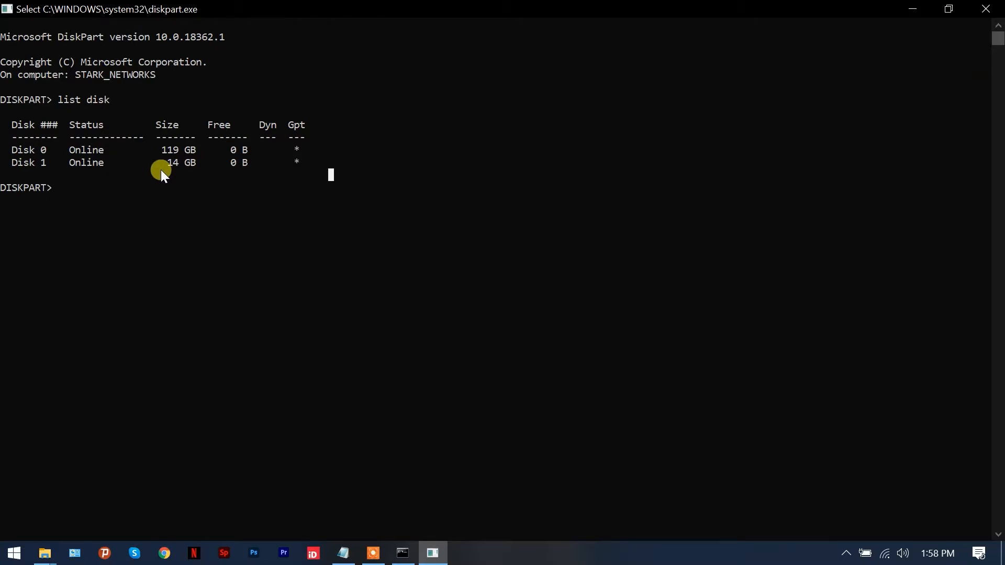
pyautogui.moveTo(62, 155)
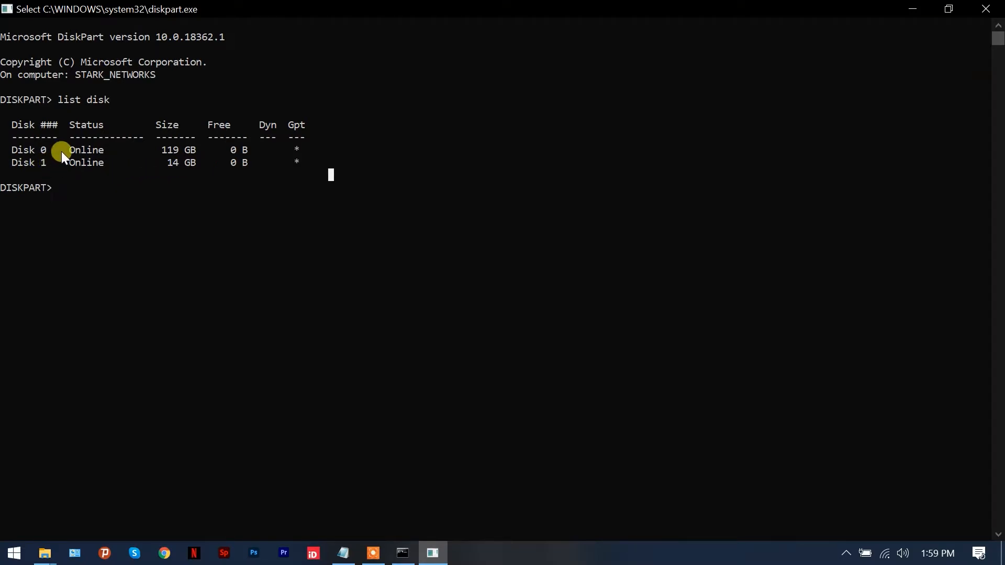
pyautogui.moveTo(46, 162)
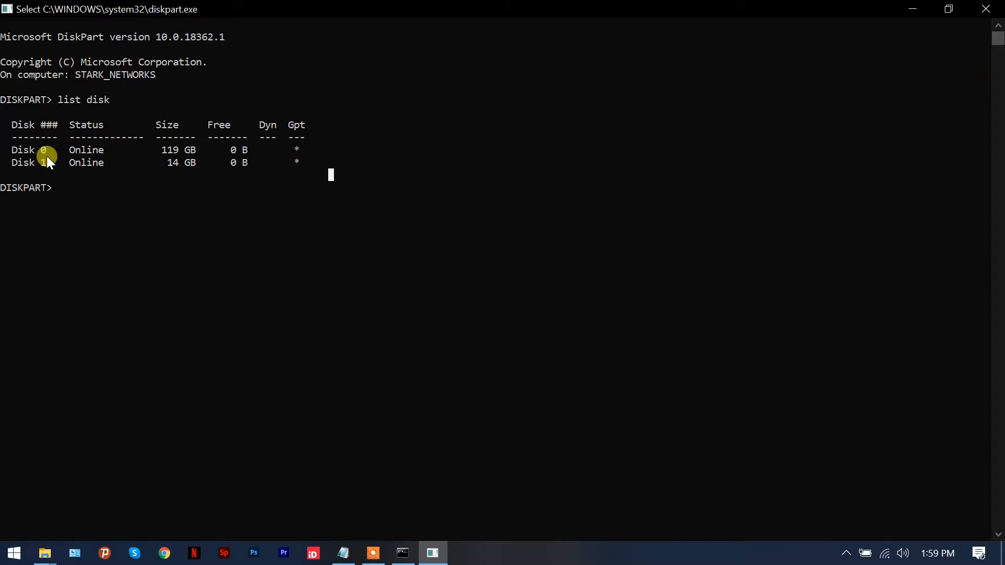
pyautogui.moveTo(13, 172)
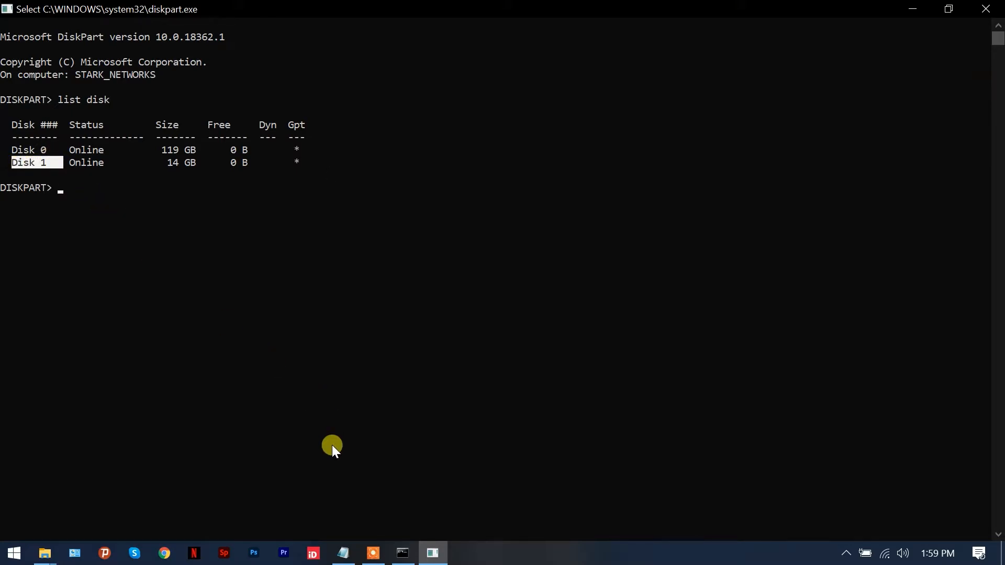
pyautogui.moveTo(105, 184)
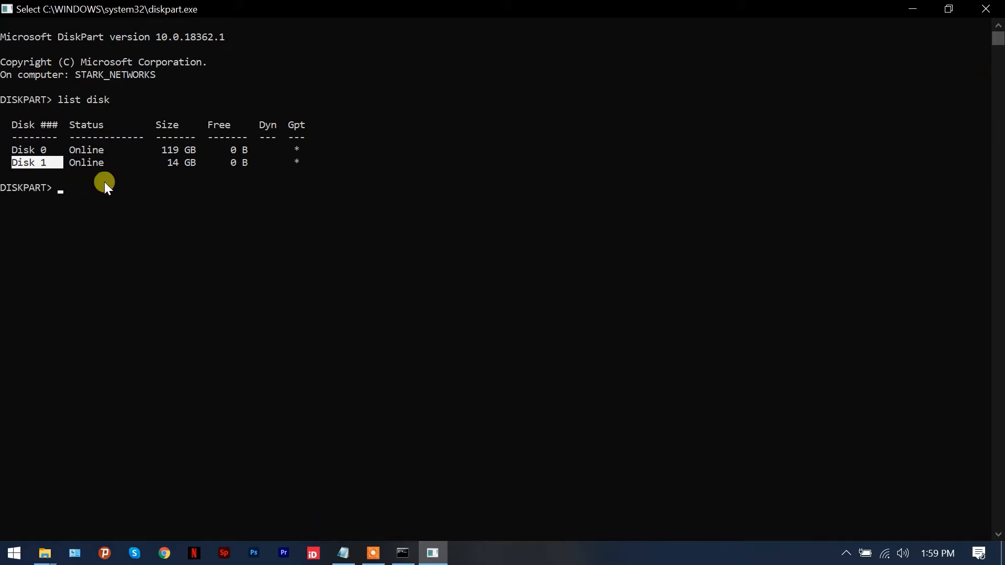
# Select the 14 GB disk 1 and run clean to wipe all its partitions
pyautogui.write('sele')
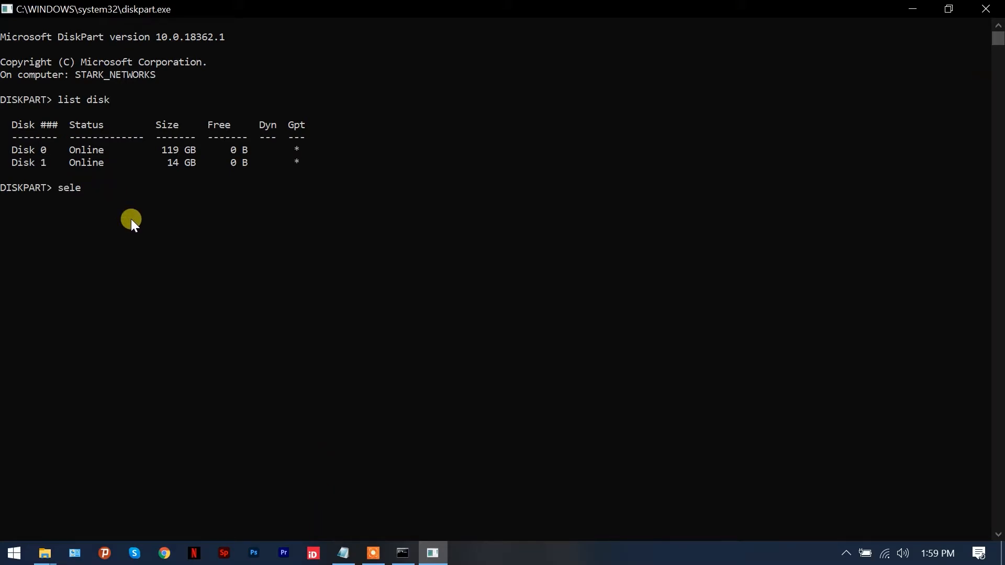
pyautogui.write('ct disk 1')
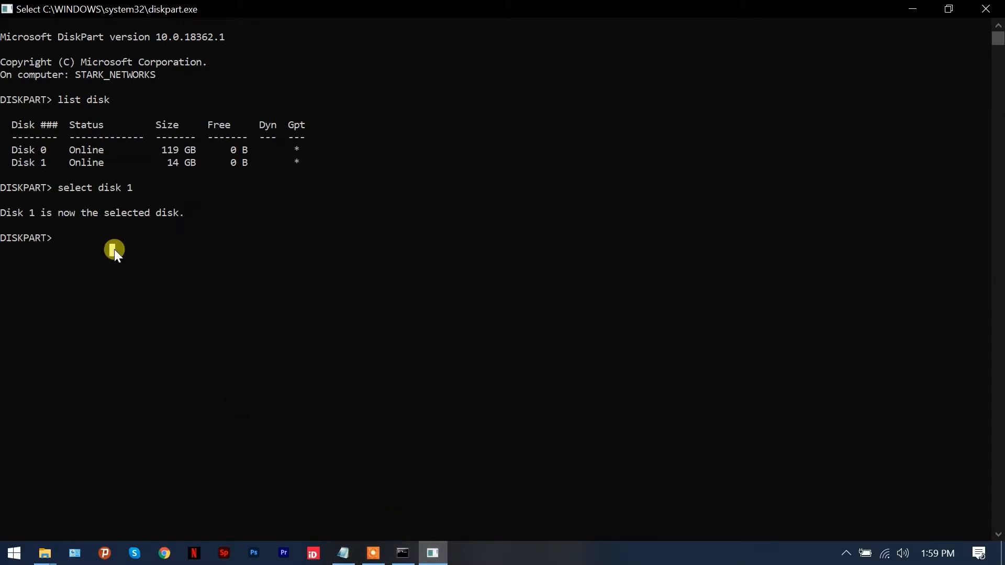
pyautogui.write('clean')
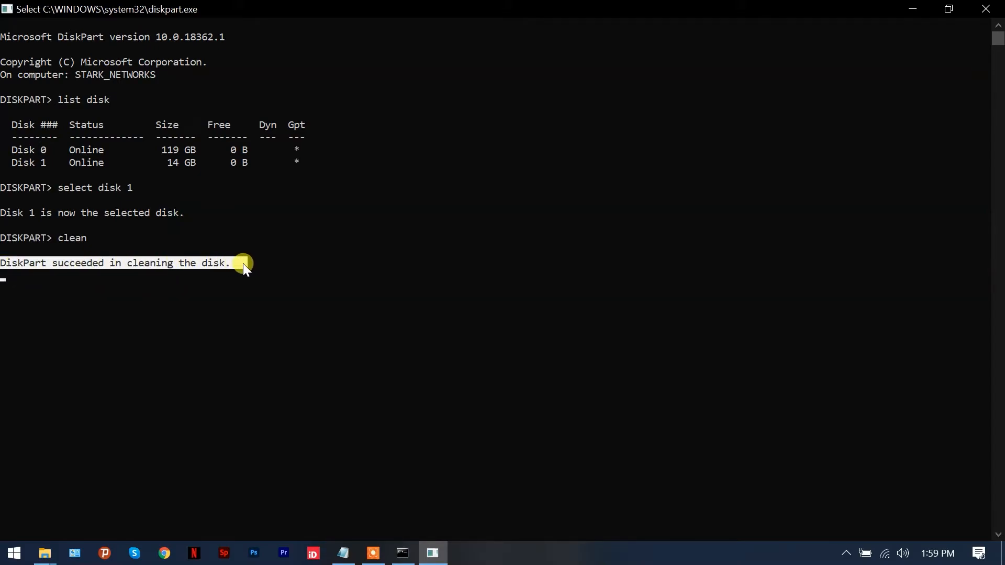
pyautogui.moveTo(254, 286)
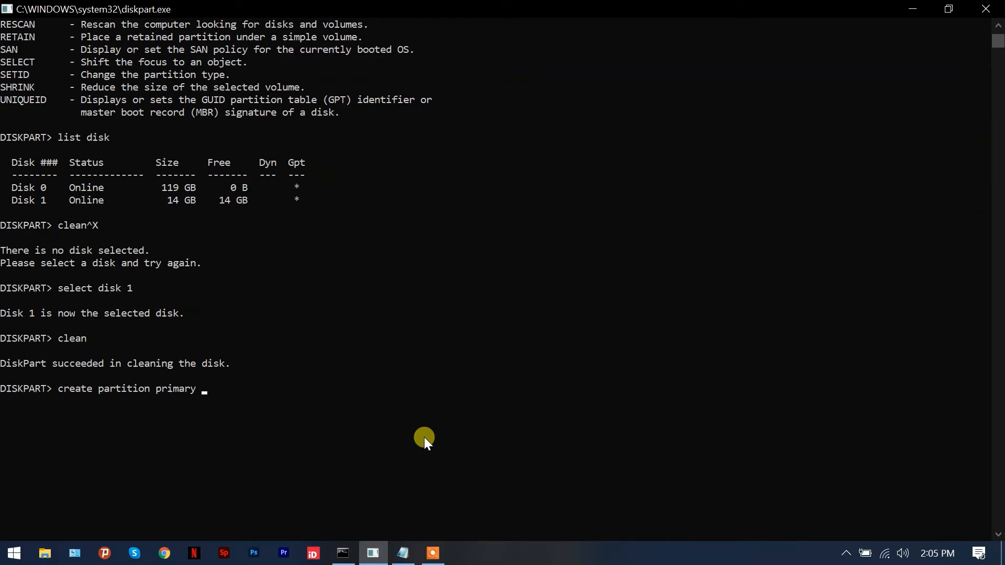
pyautogui.moveTo(422, 447)
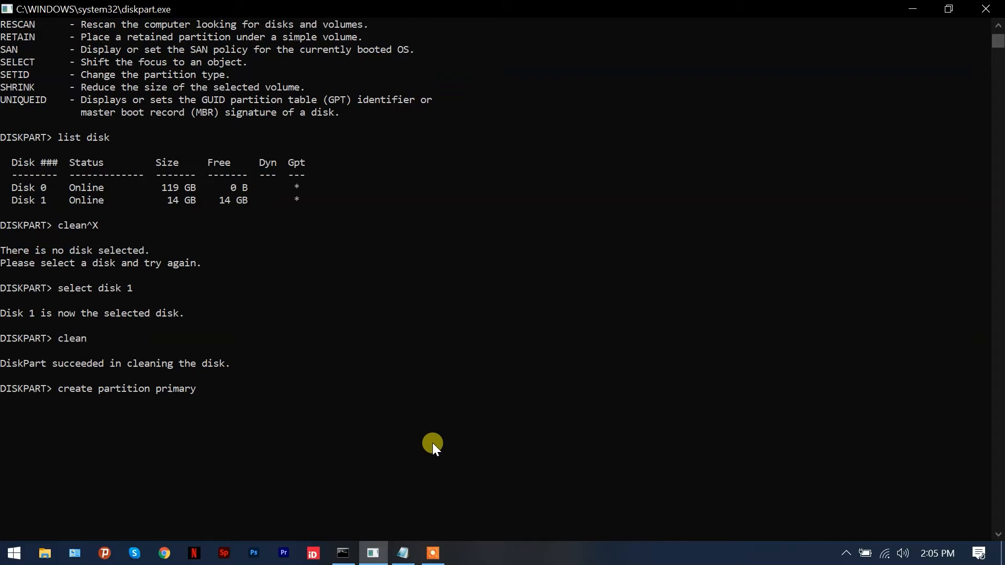
pyautogui.moveTo(452, 433)
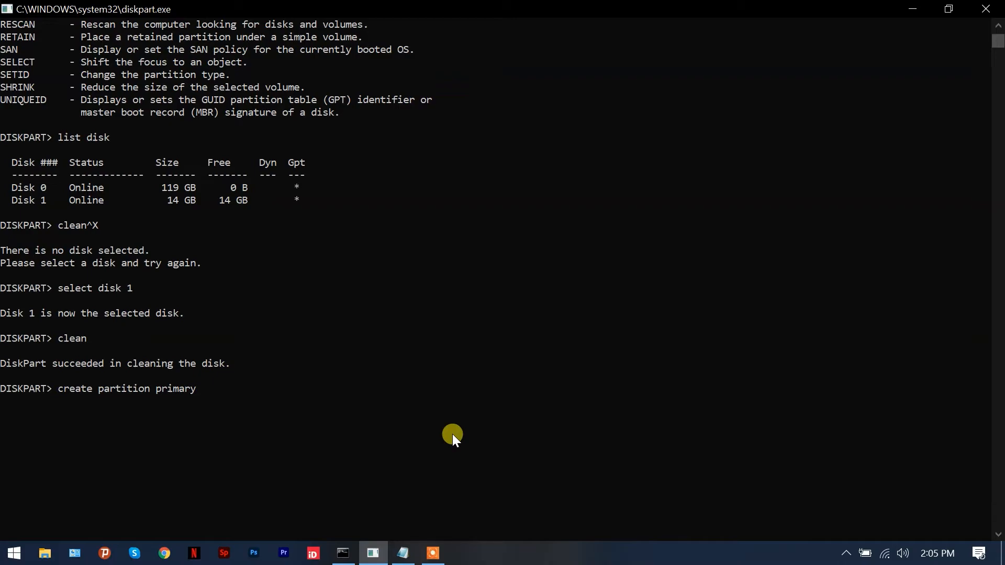
# Run create partition primary on disk 1, then select partition 1 as the target
pyautogui.press('Return')
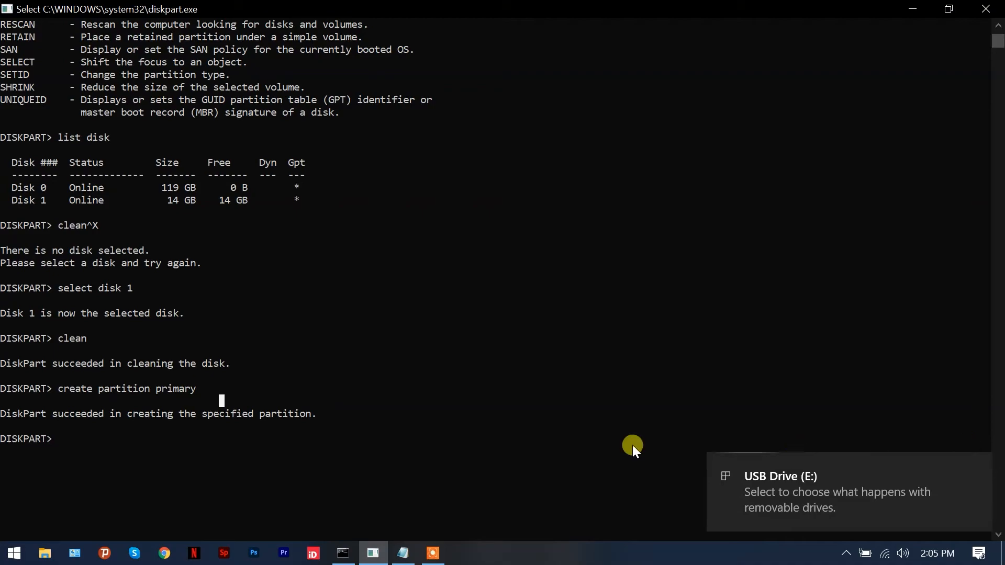
pyautogui.moveTo(559, 456)
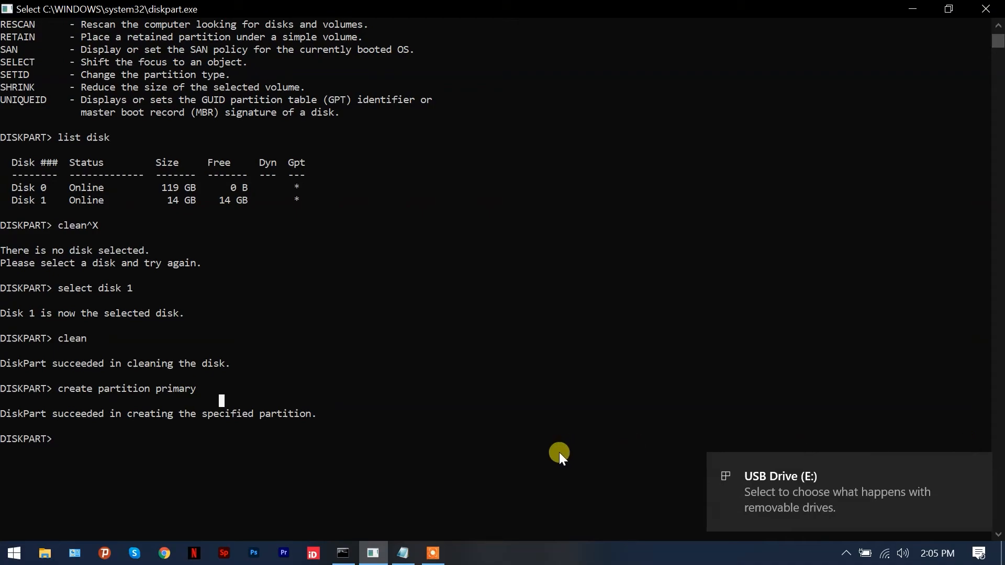
pyautogui.write('select pa')
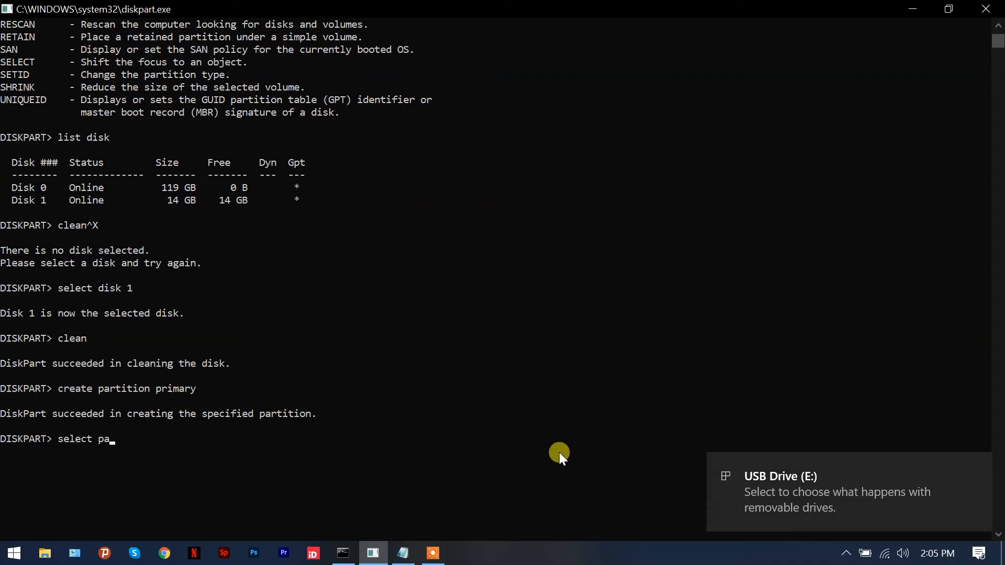
pyautogui.write('rtition 1')
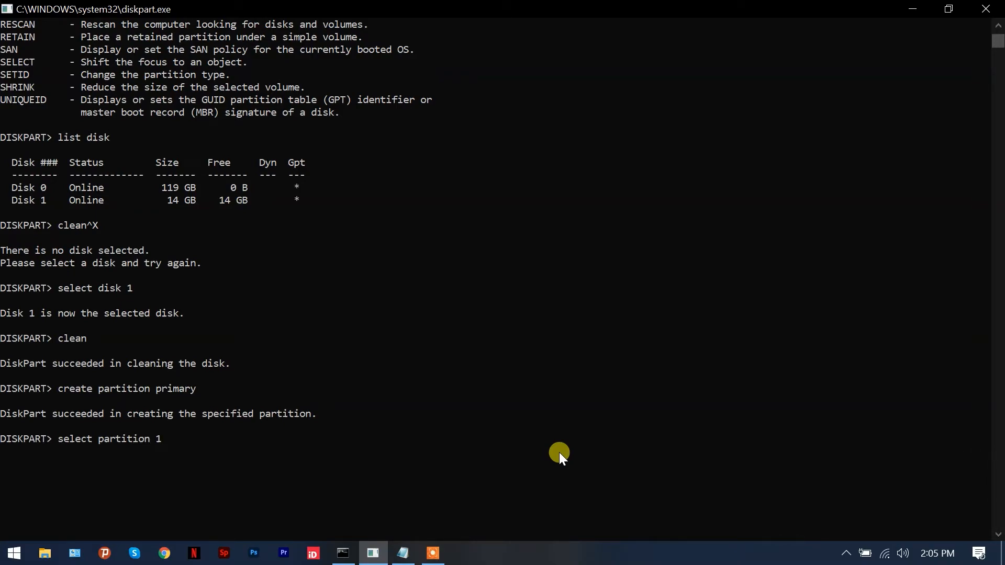
pyautogui.press('Return')
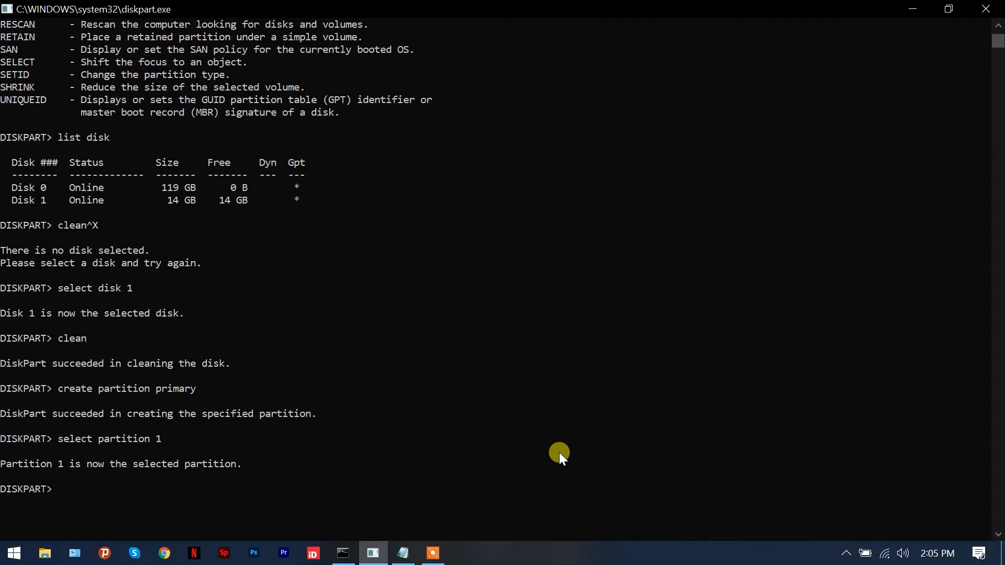
pyautogui.moveTo(302, 532)
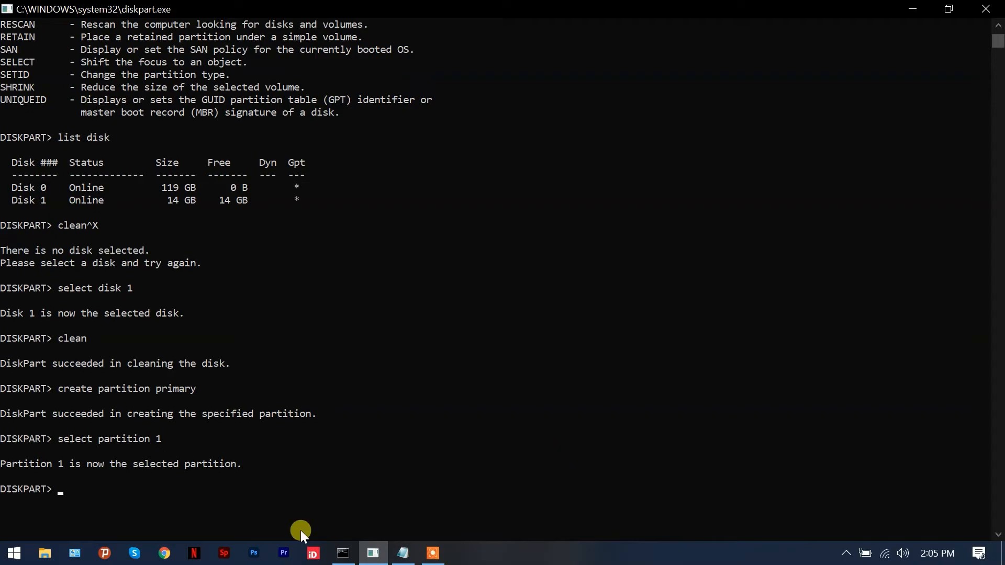
# Quick-format partition 1 as FAT32 and assign it drive letter F
pyautogui.write('format fs=fat32 quick')
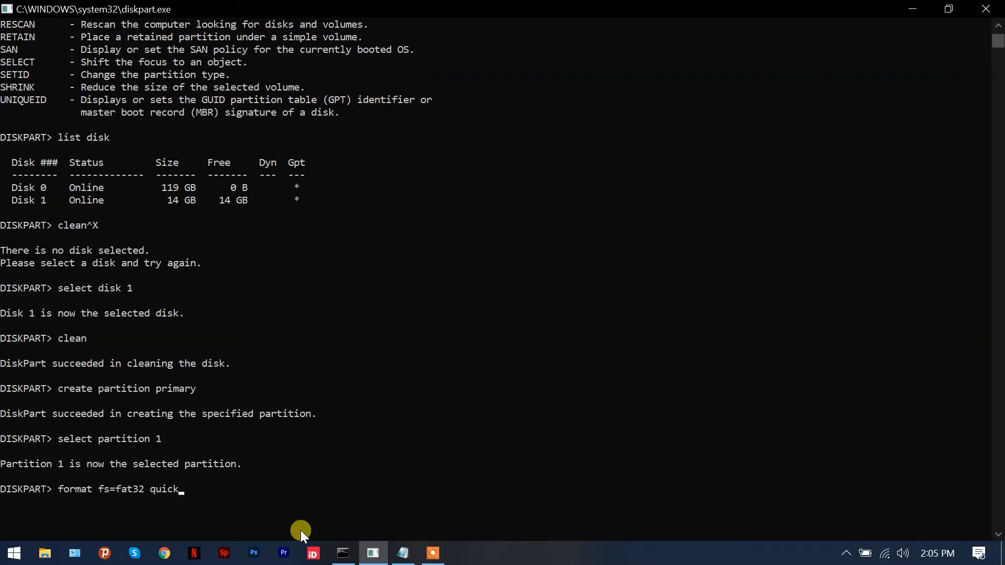
pyautogui.press('Return')
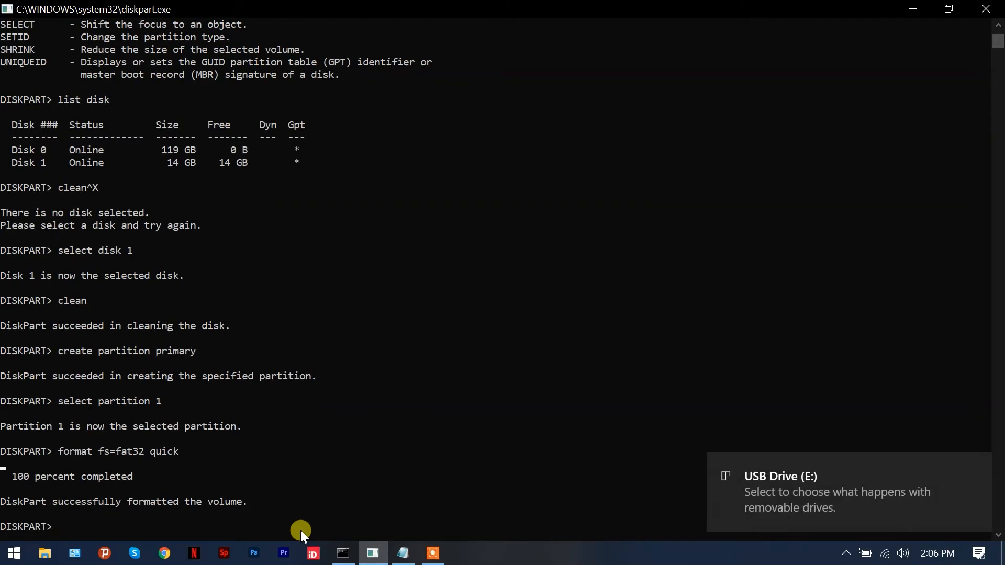
pyautogui.write('assign')
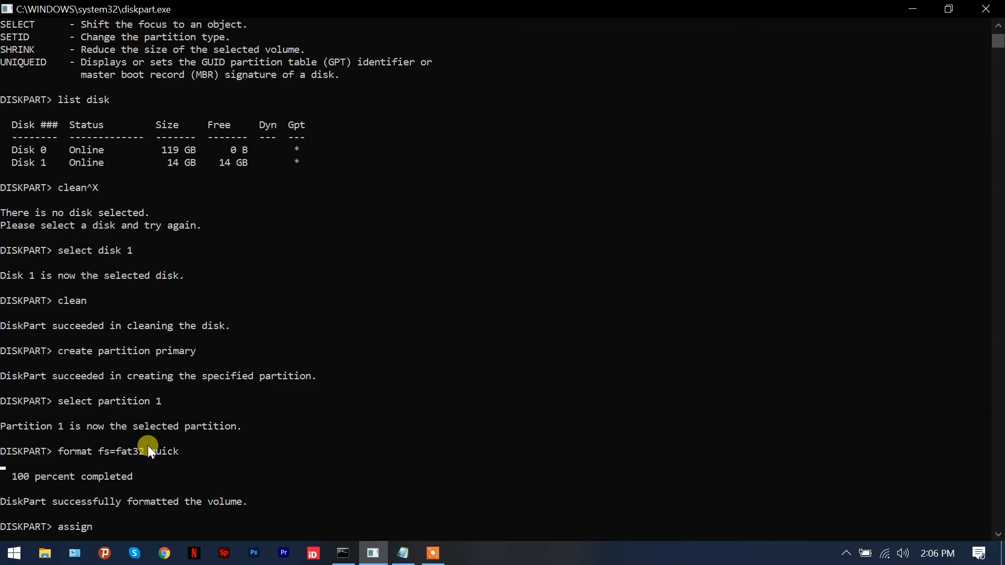
pyautogui.press('Return')
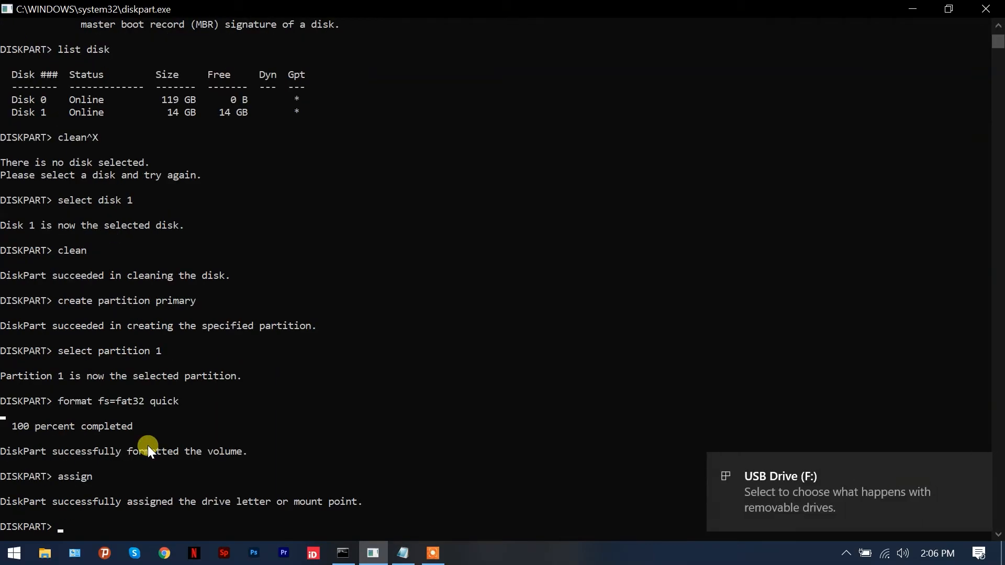
pyautogui.moveTo(190, 363)
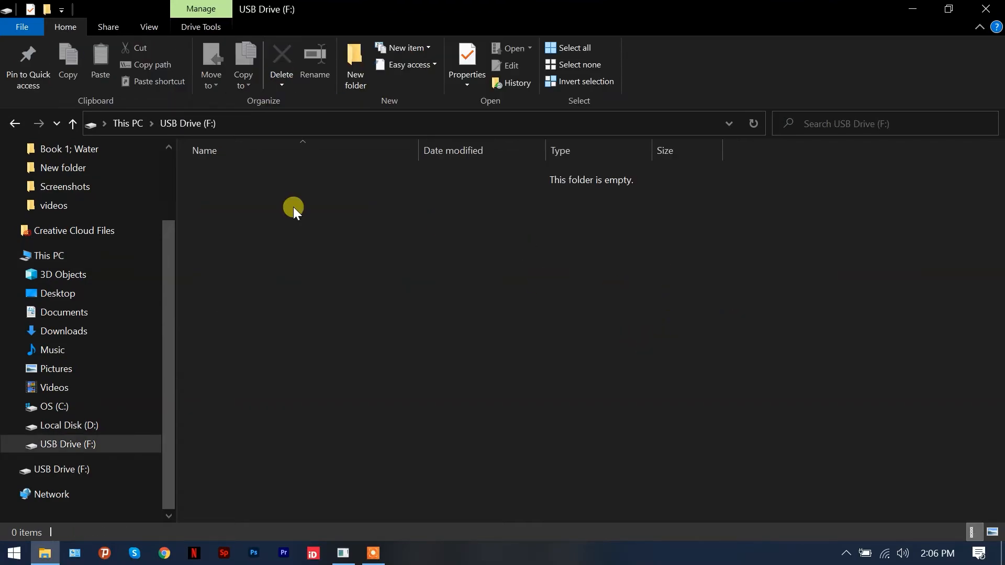
# Navigate from This PC into Downloads\Programs and select the Windows 10 Pro ISO
pyautogui.click(47, 255)
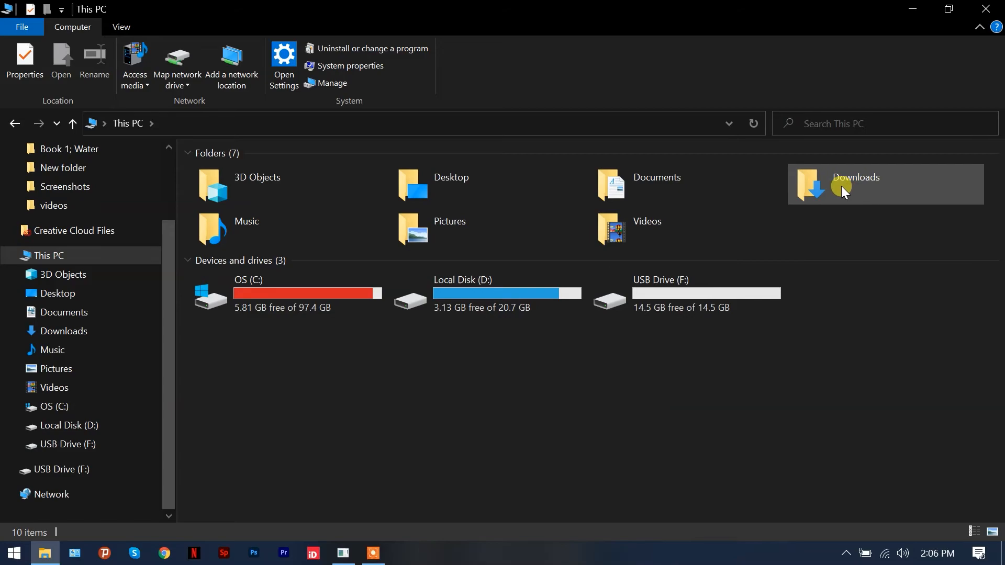
pyautogui.doubleClick(855, 185)
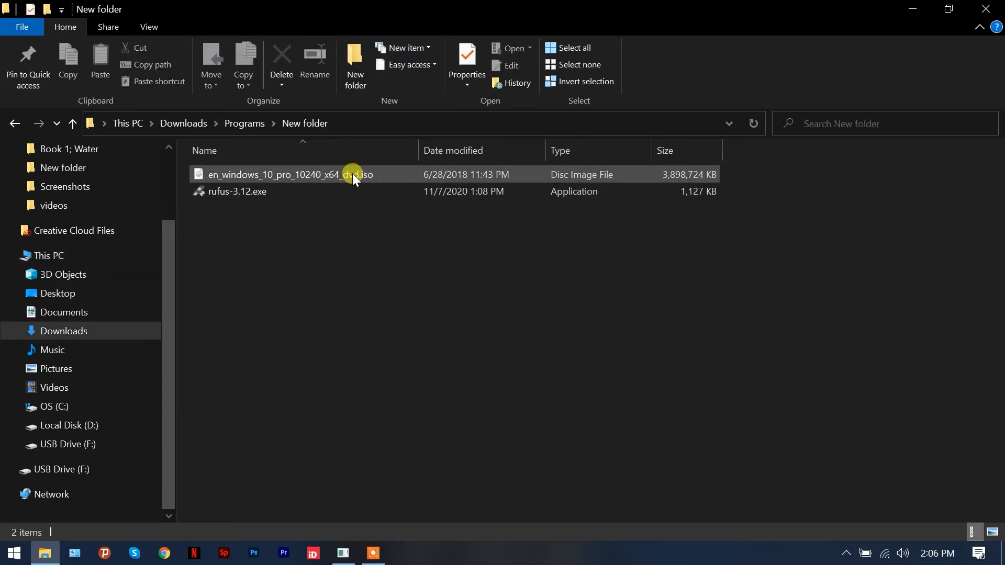
pyautogui.moveTo(353, 175)
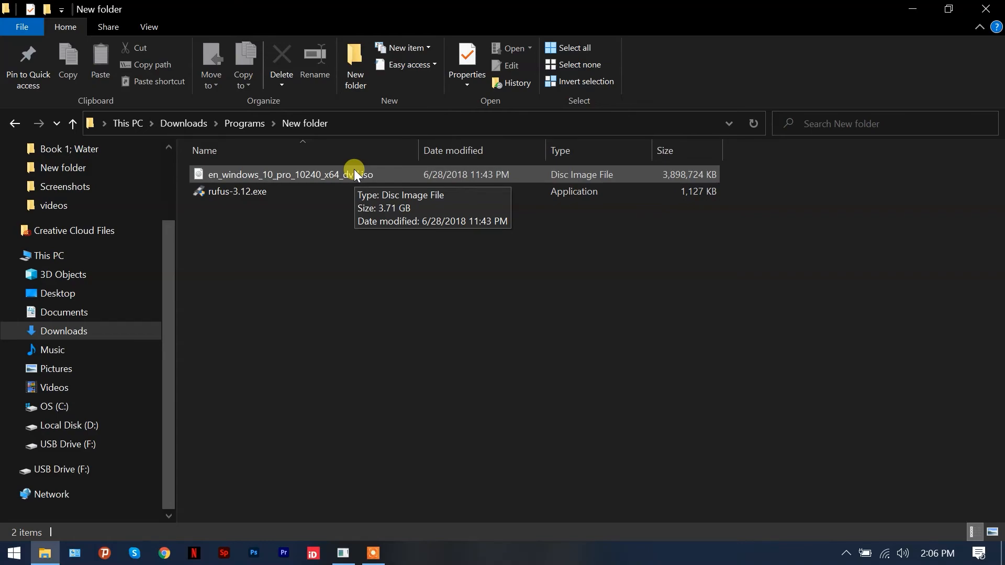
pyautogui.click(285, 175)
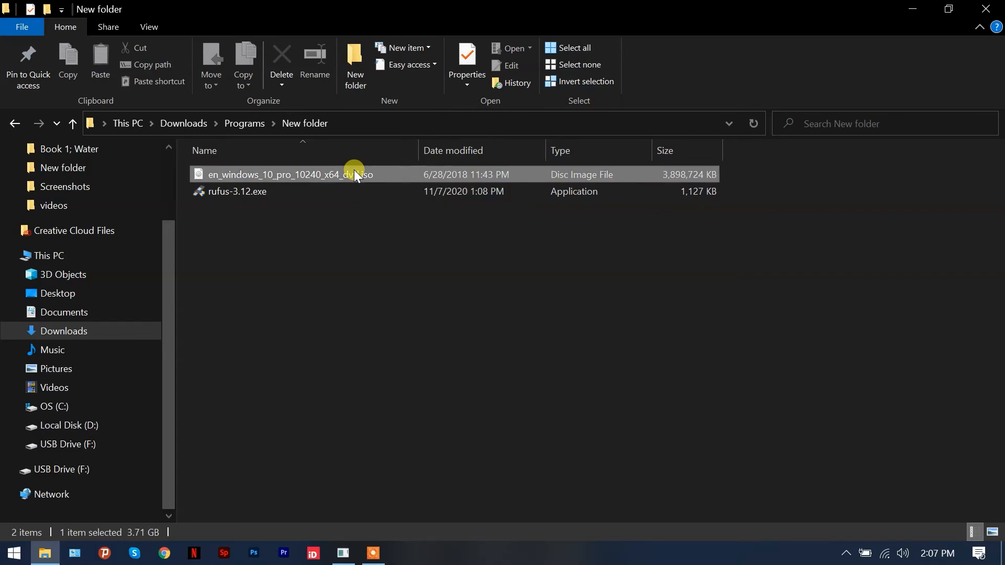
# Mount the ISO as DVD Drive (E:) and select all eight setup files for copying
pyautogui.doubleClick(289, 175)
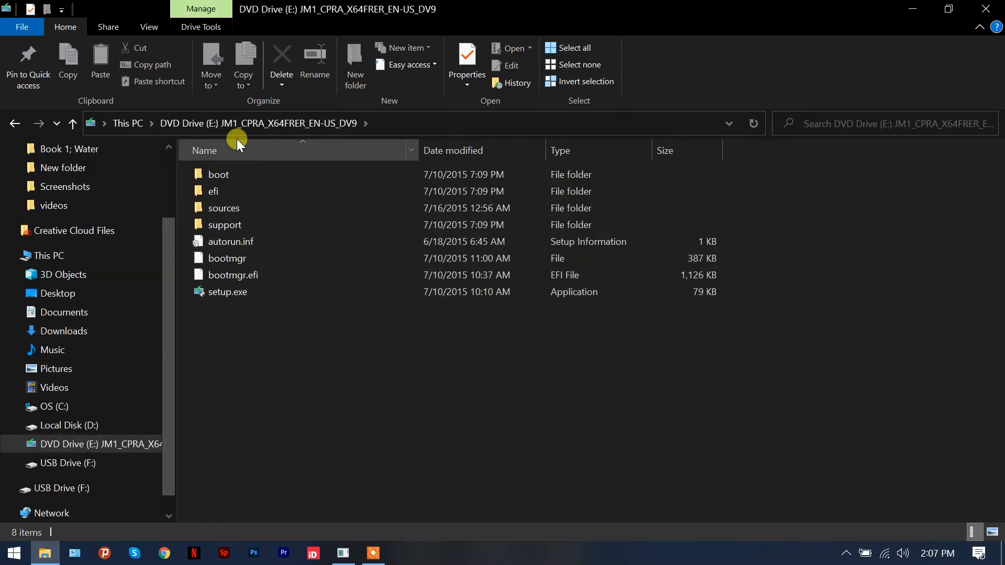
pyautogui.click(227, 292)
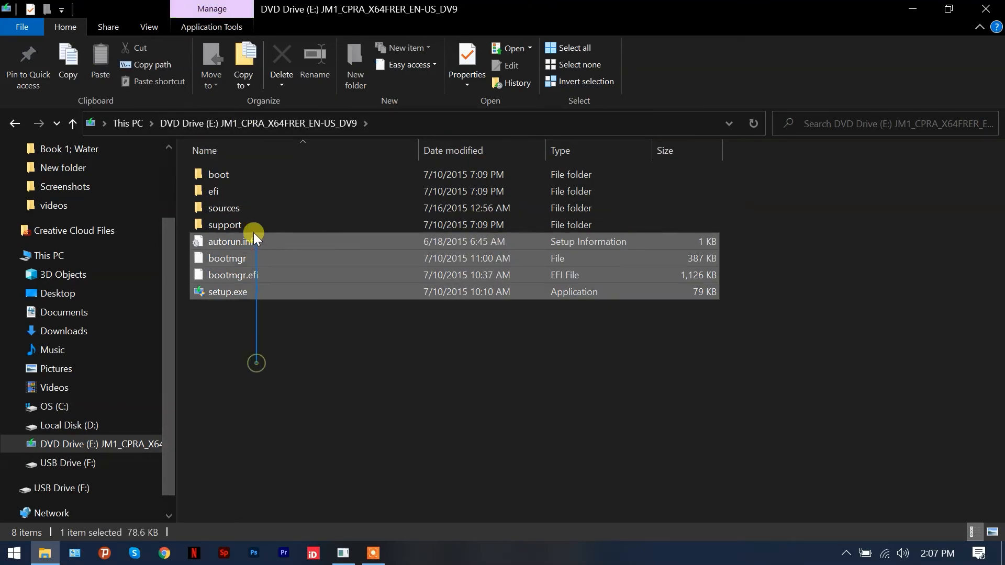
pyautogui.rightClick(254, 232)
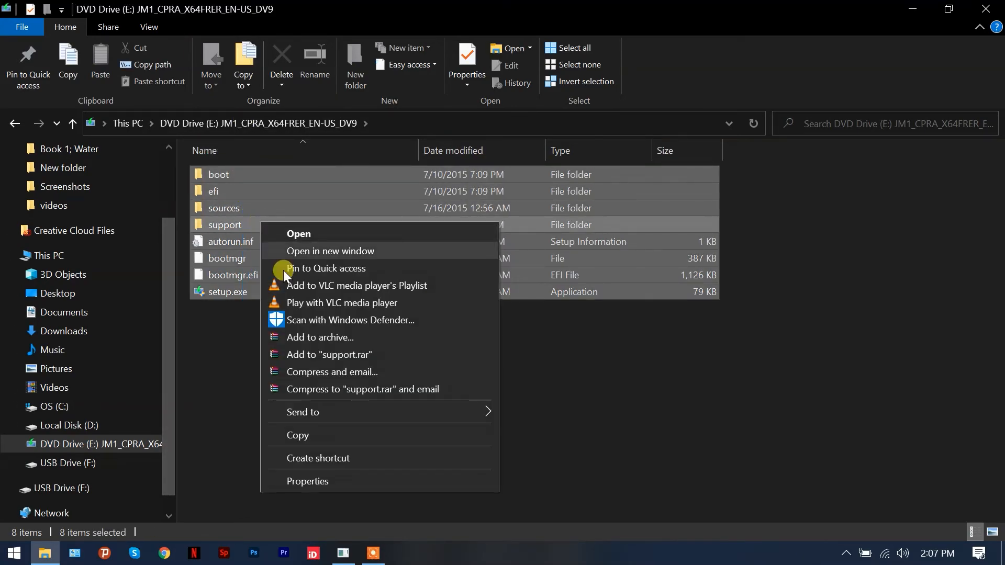